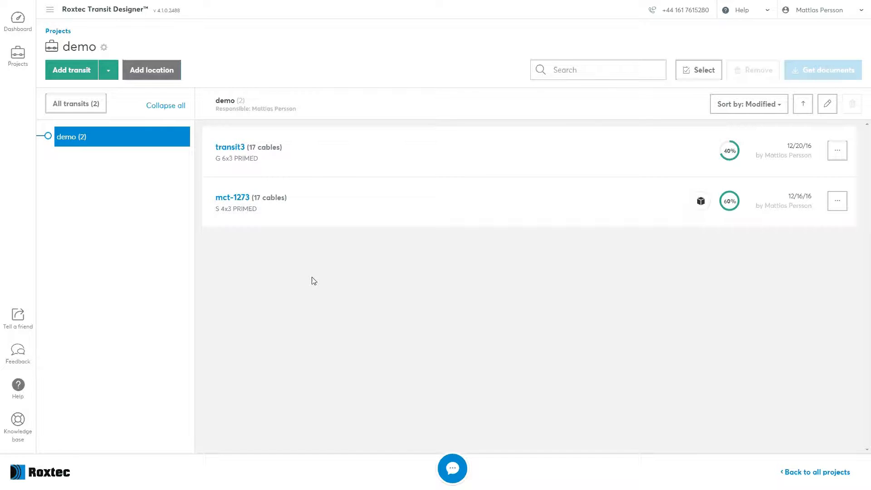
mouse_move(313, 272)
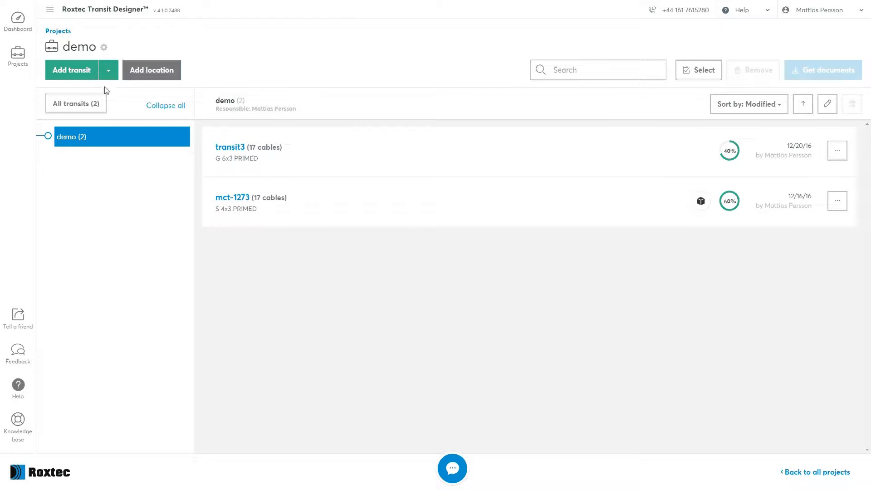
- Add a new transit, trying Multiple and Cabinet solution before choosing Single solution
left_click(71, 70)
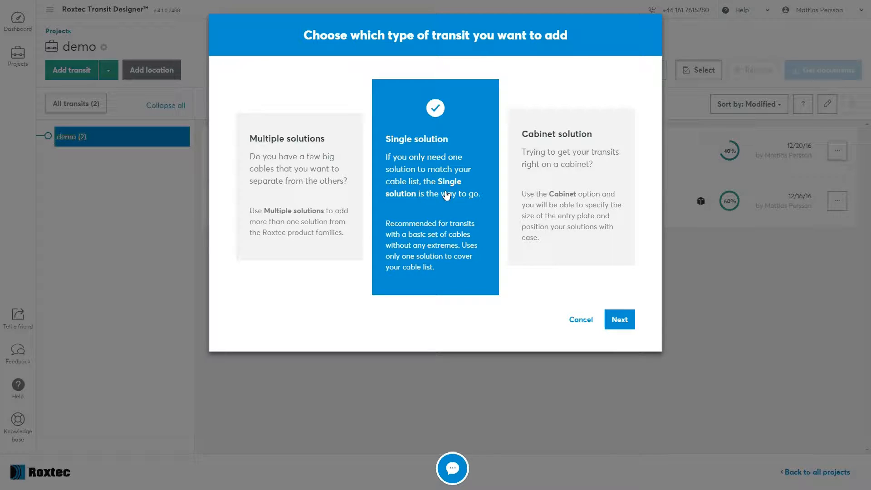
mouse_move(295, 189)
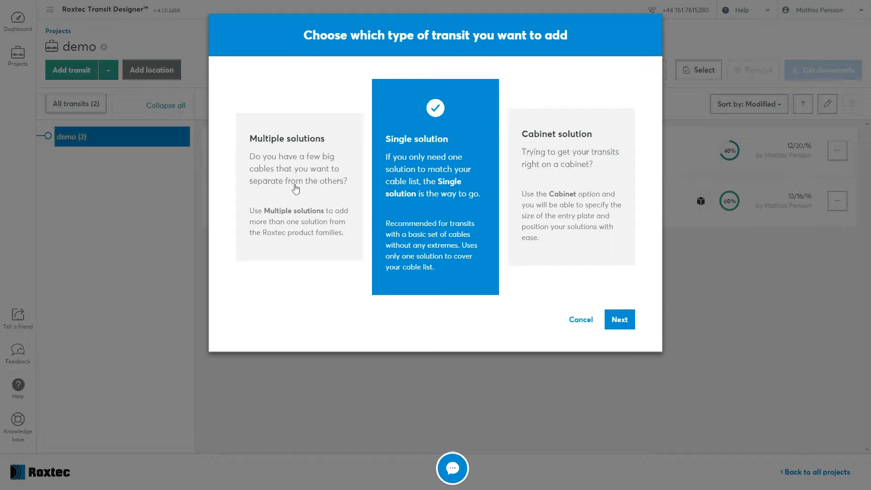
left_click(299, 186)
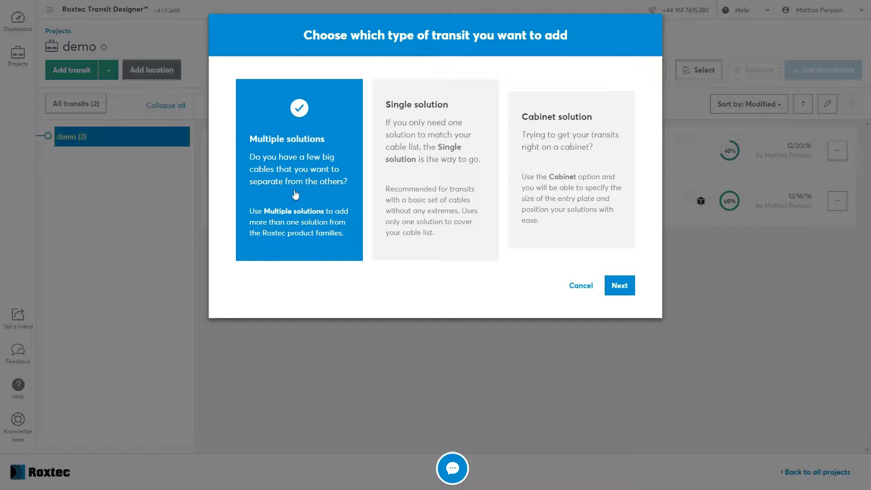
left_click(571, 167)
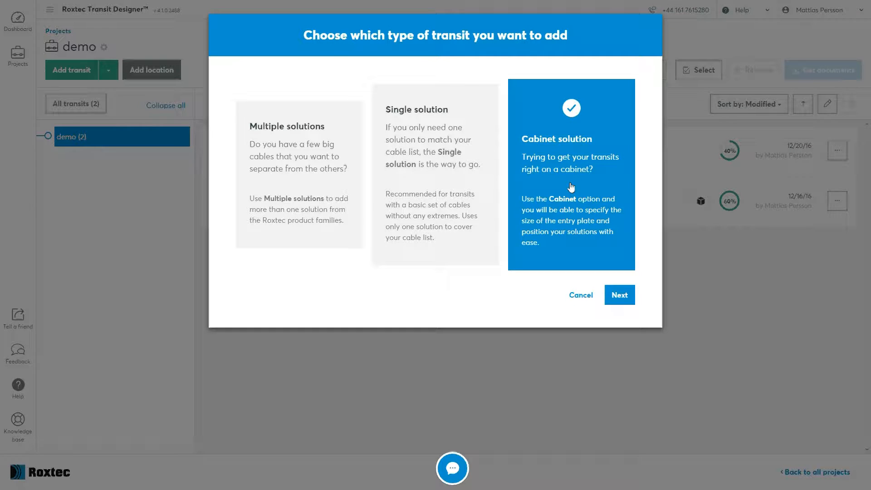
left_click(435, 186)
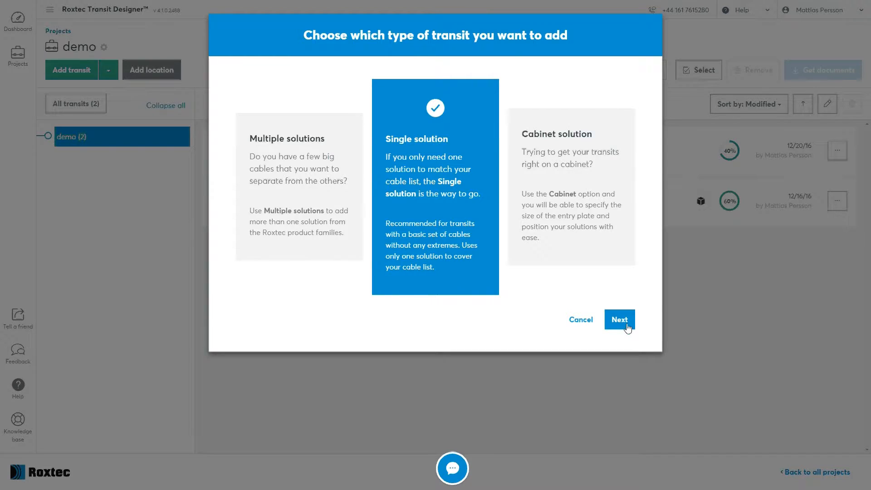
- Name the new transit 'transit 3' and advance to its cable entry step
left_click(619, 320)
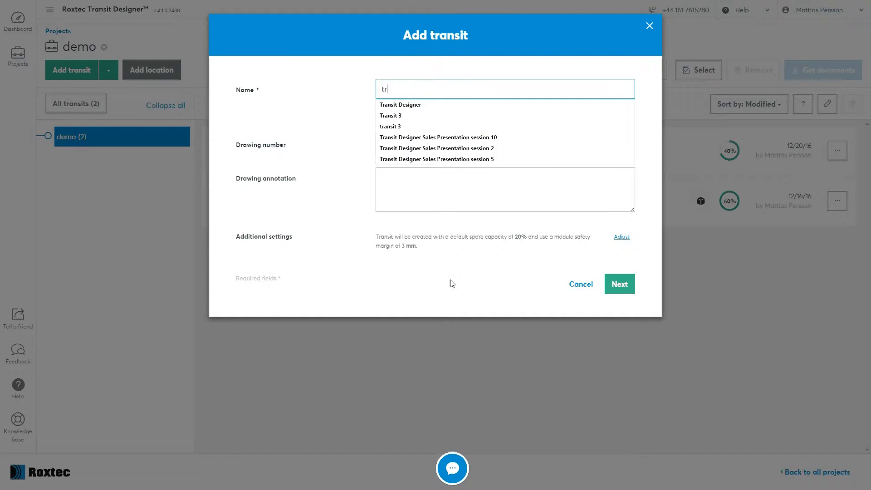
type("ransit 3")
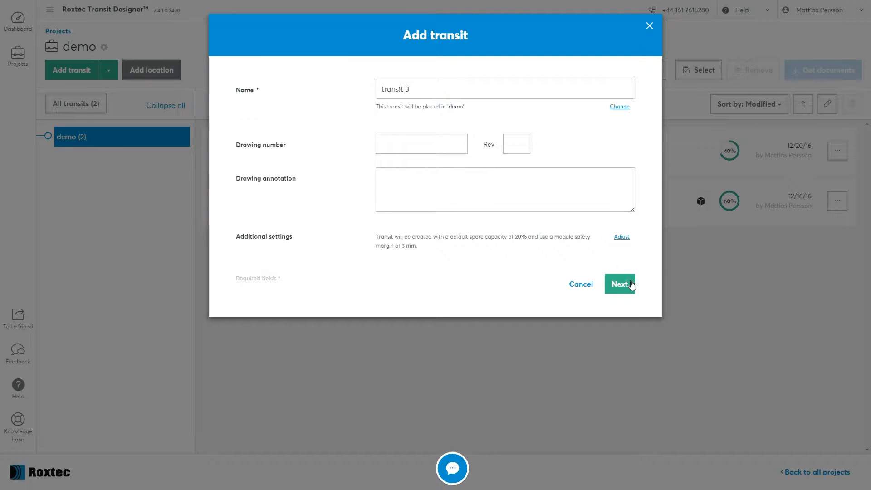
left_click(620, 284)
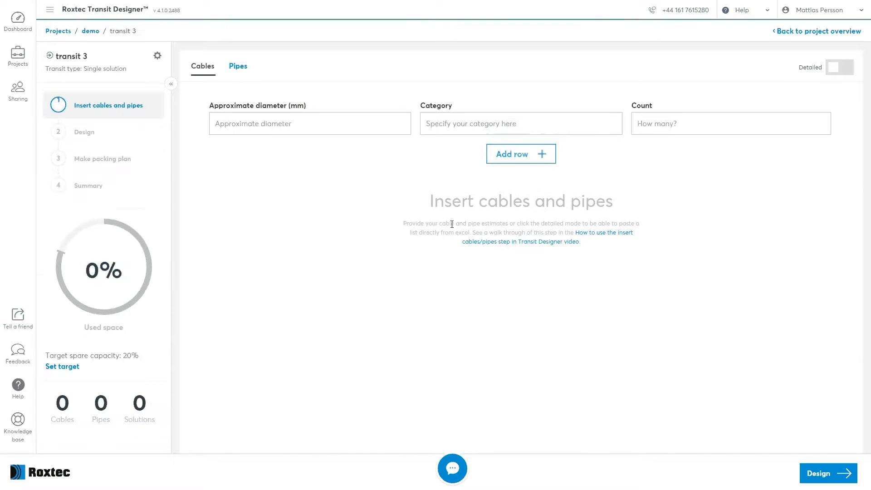
- Switch the cable table to Detailed and select the first Diameter cell for pasting
left_click(840, 67)
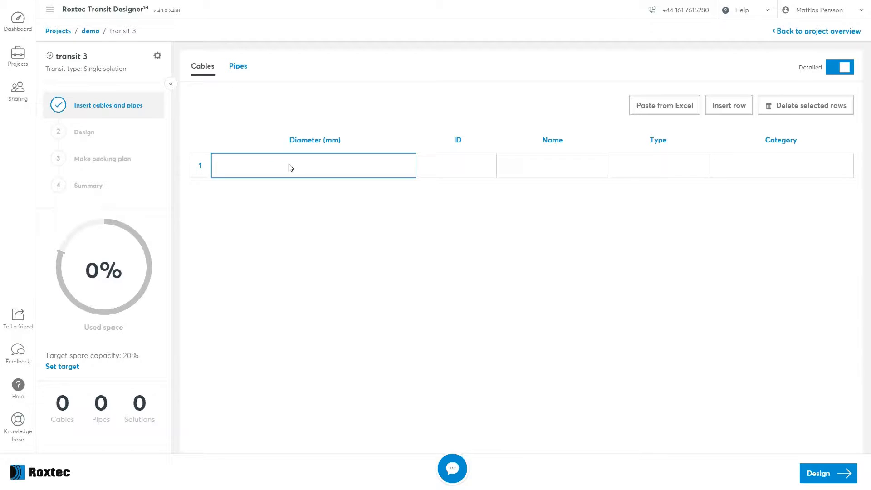
left_click(664, 104)
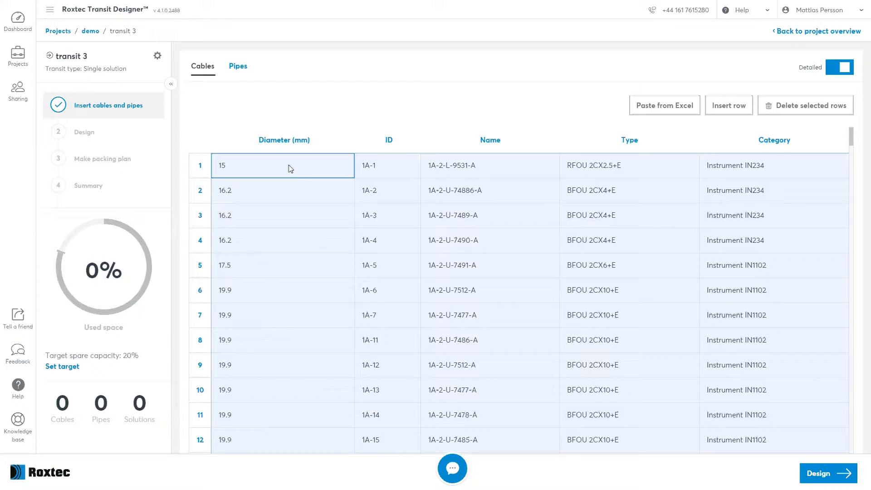
- Move transit 3 to the design step and expand the solution categories
left_click(824, 474)
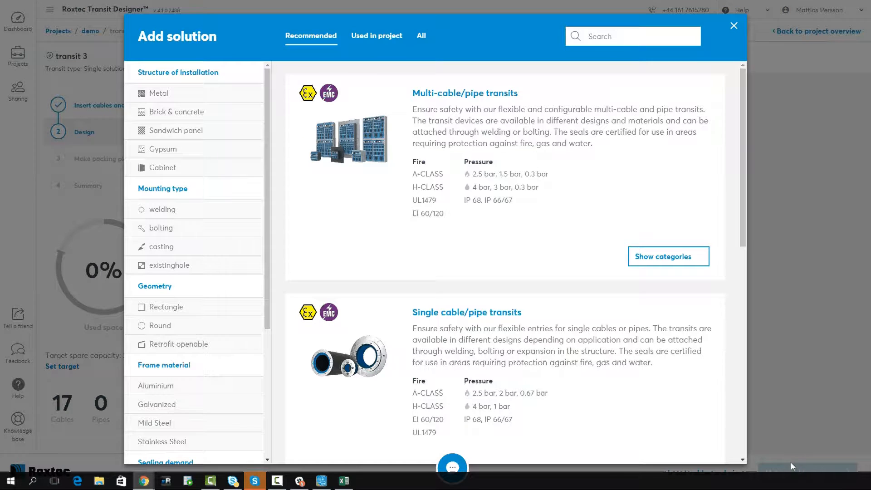
scroll("down", 3)
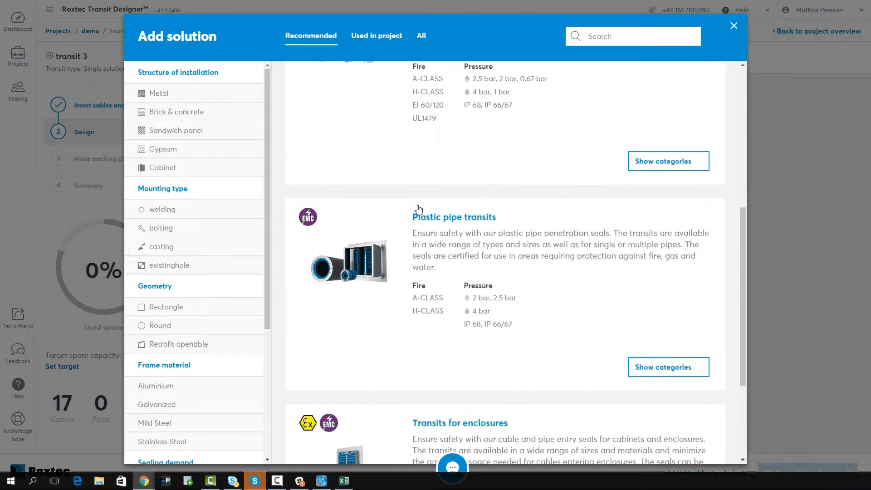
scroll("up", 3)
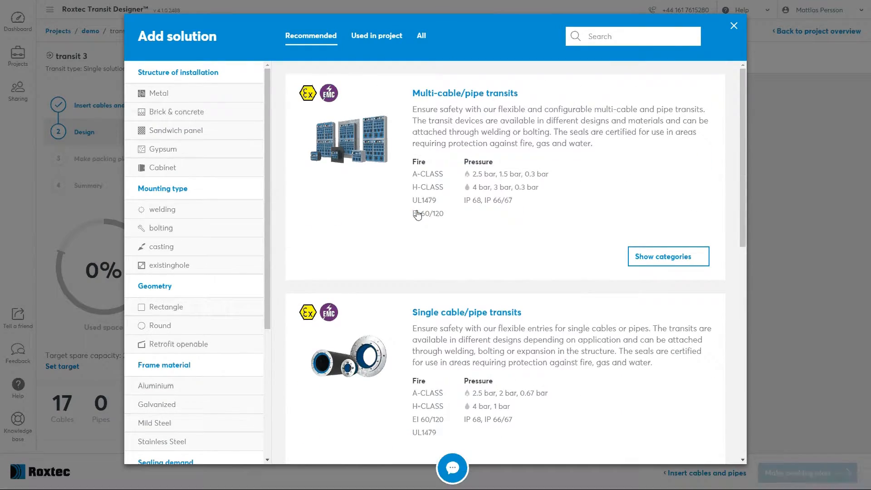
left_click(668, 256)
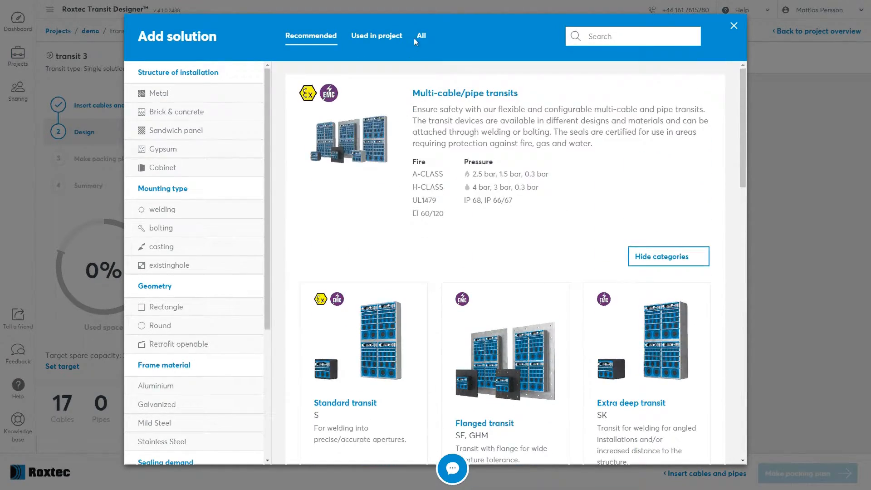
- List All solutions filtered to metal, welding and weather/rodents/insects/dust filters
left_click(420, 36)
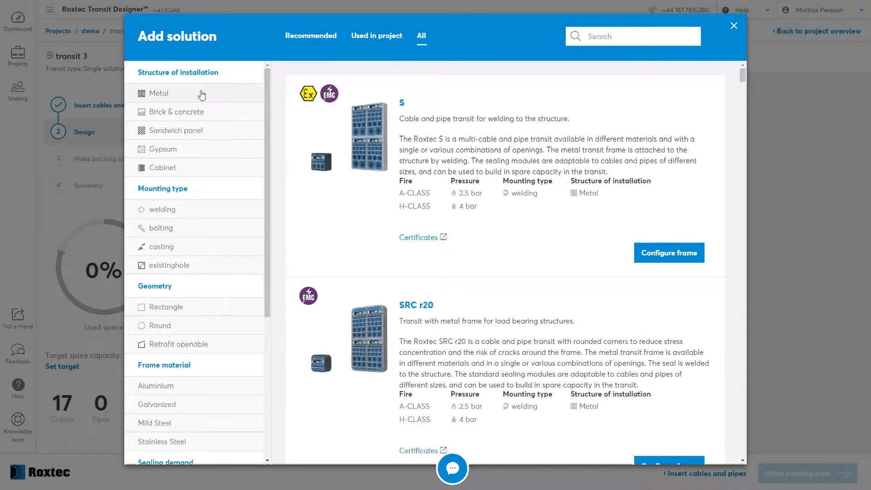
left_click(161, 93)
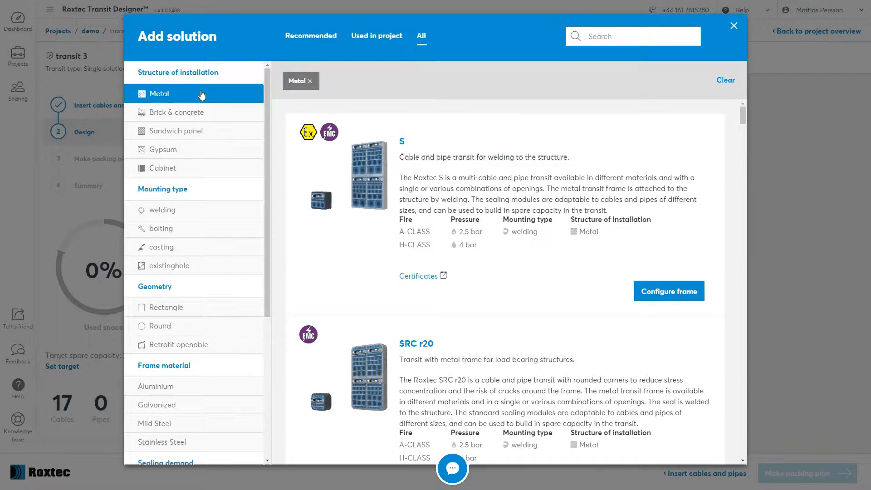
mouse_move(215, 214)
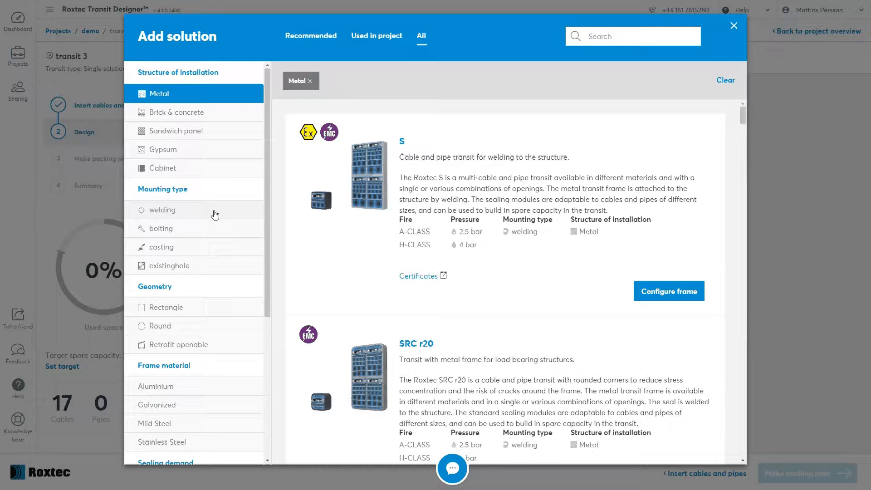
left_click(162, 209)
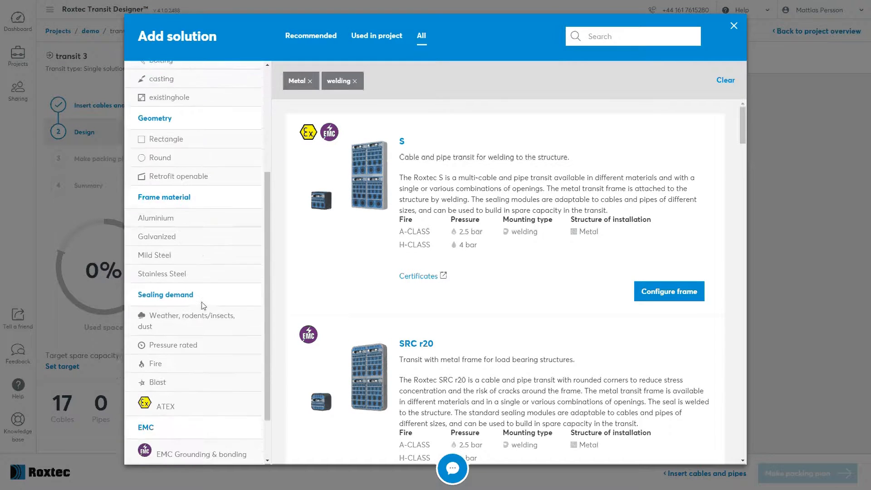
left_click(195, 321)
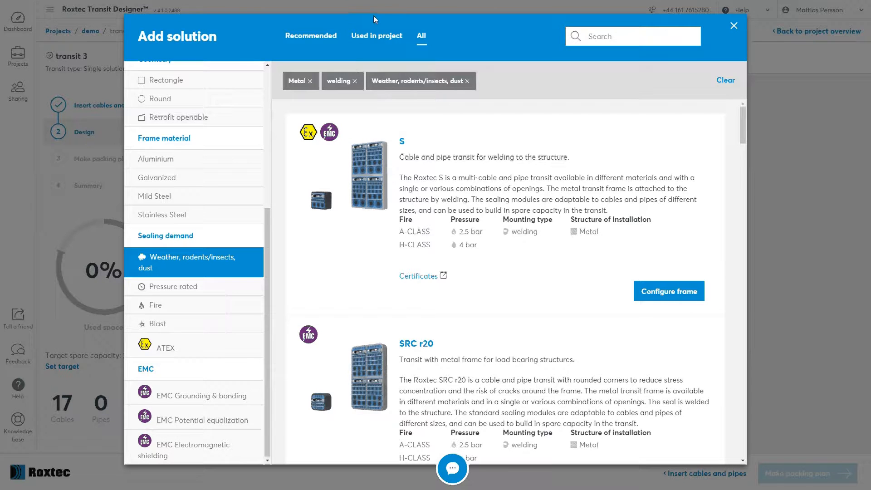
- Choose the G 6x3 PRIMED frame from the Used in project solutions
left_click(376, 36)
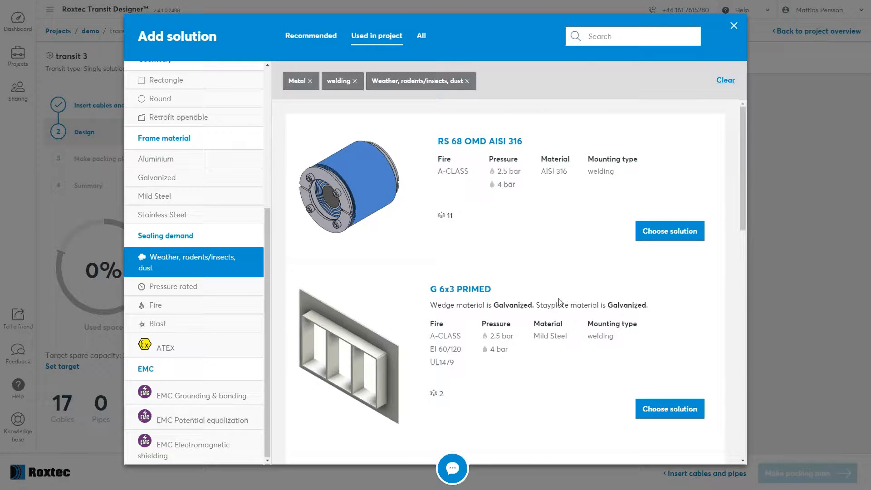
scroll("down", 3)
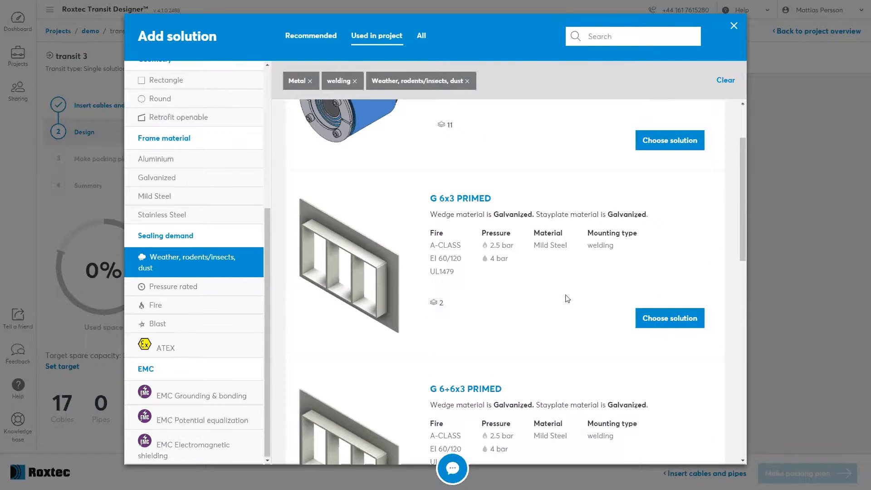
mouse_move(669, 318)
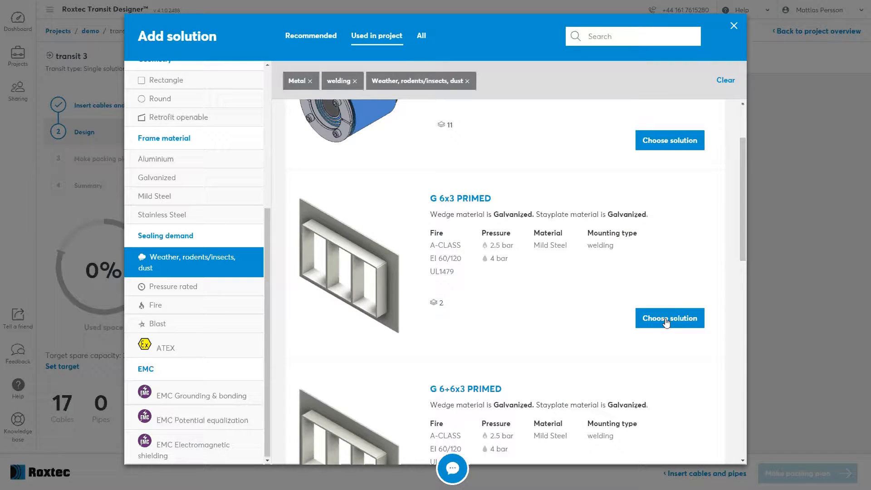
left_click(669, 317)
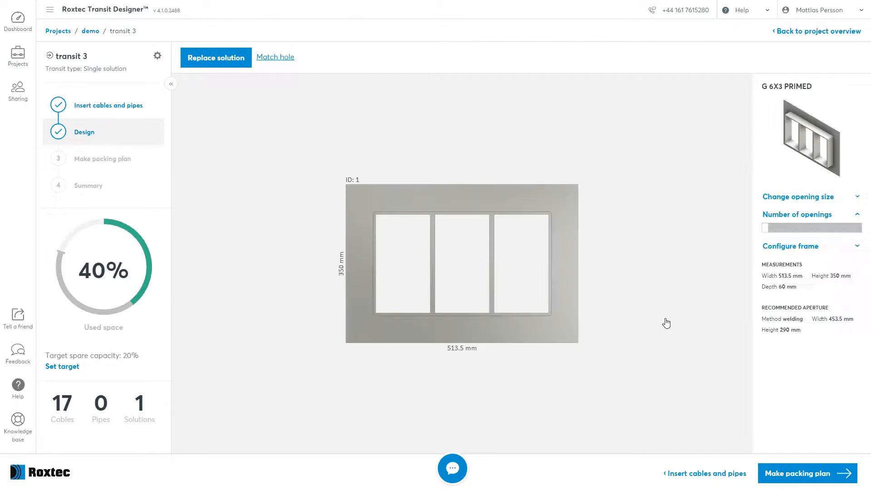
- Try several opening layouts, then settle on a 2x2 G 4+4X2 frame with 120x120 mm openings
left_click(798, 214)
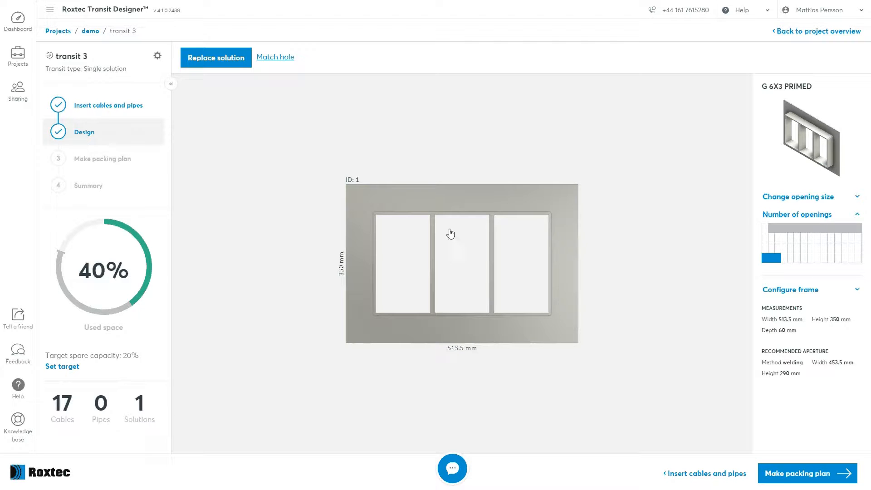
mouse_move(241, 311)
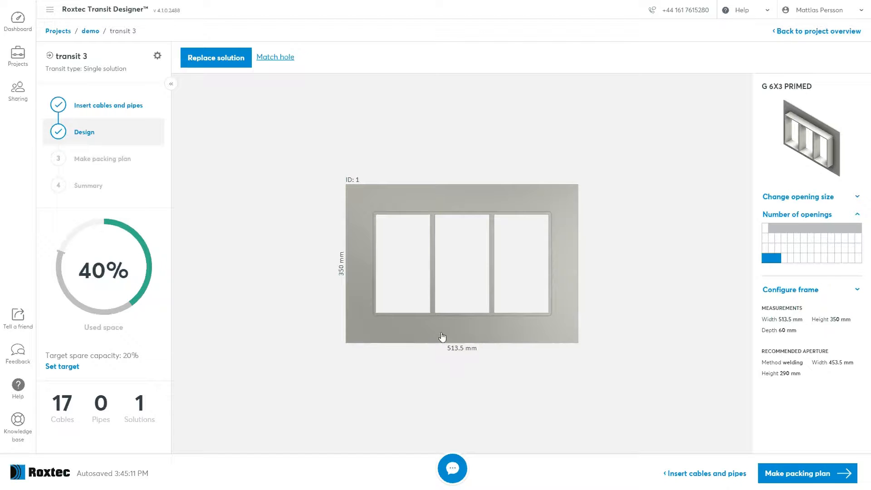
mouse_move(587, 310)
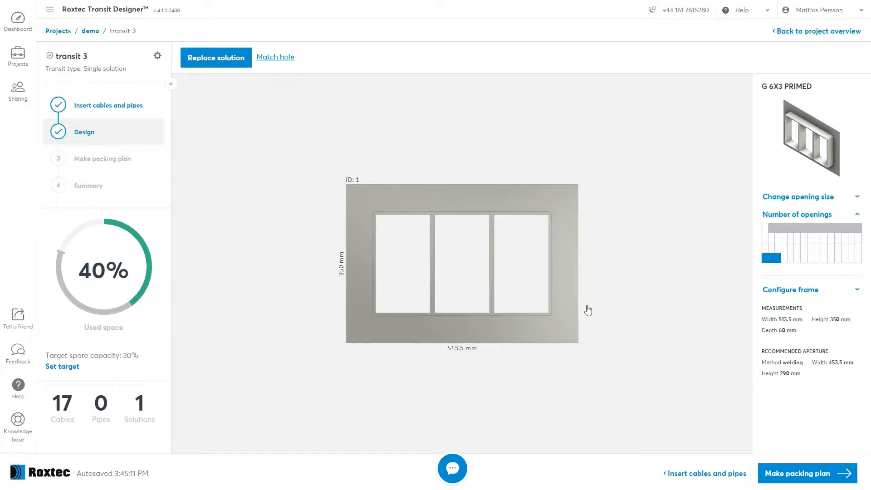
left_click(785, 258)
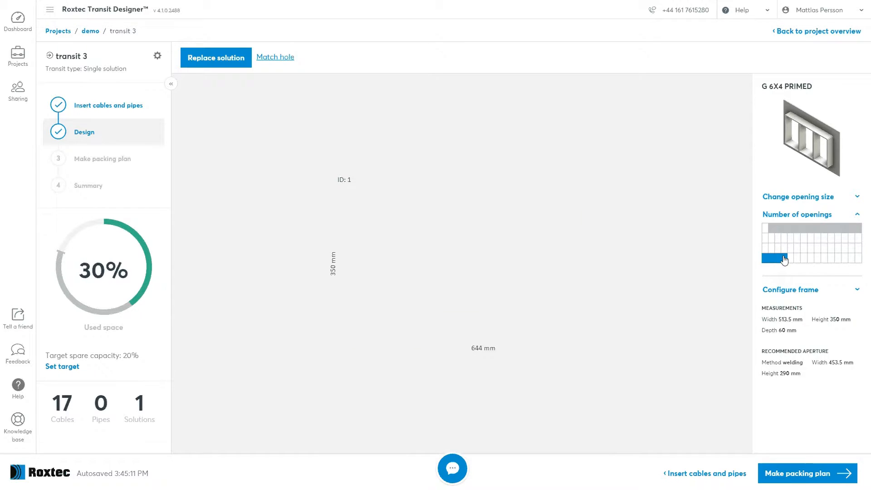
left_click(768, 253)
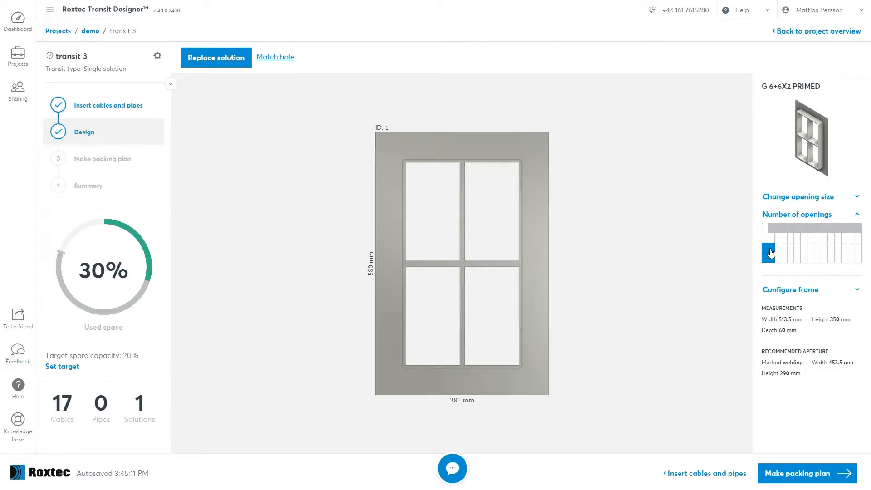
left_click(780, 242)
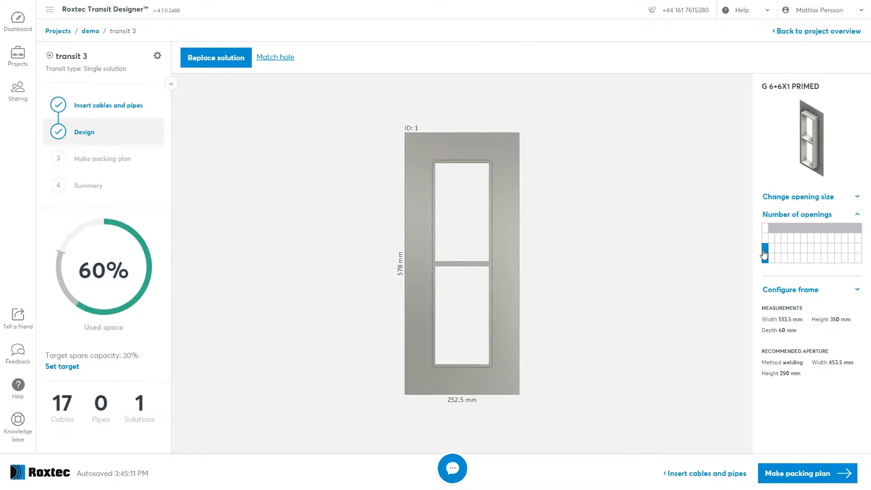
left_click(772, 257)
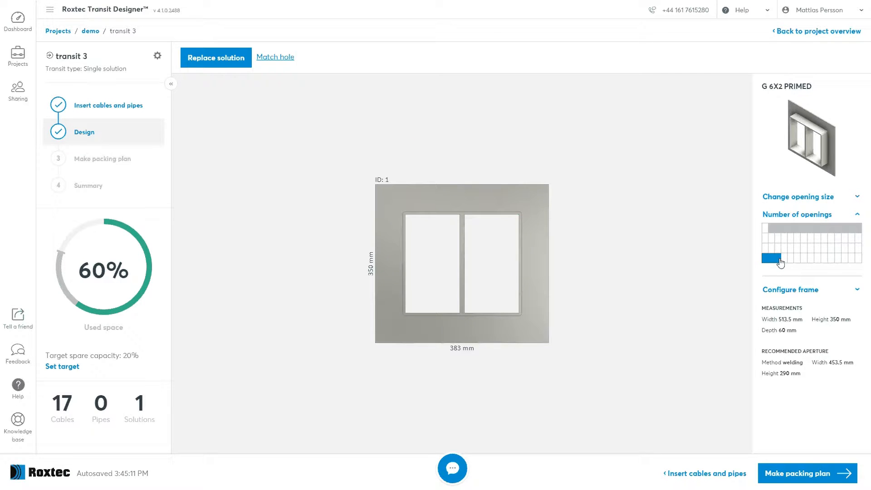
left_click(782, 258)
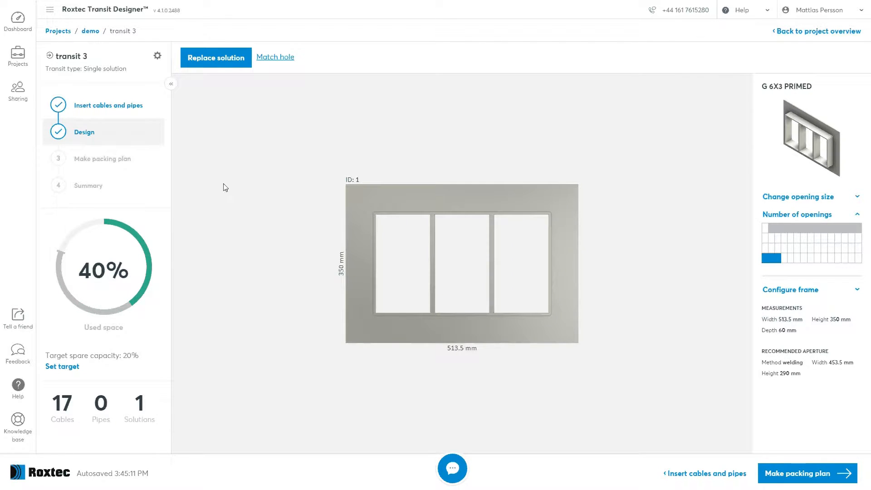
mouse_move(139, 284)
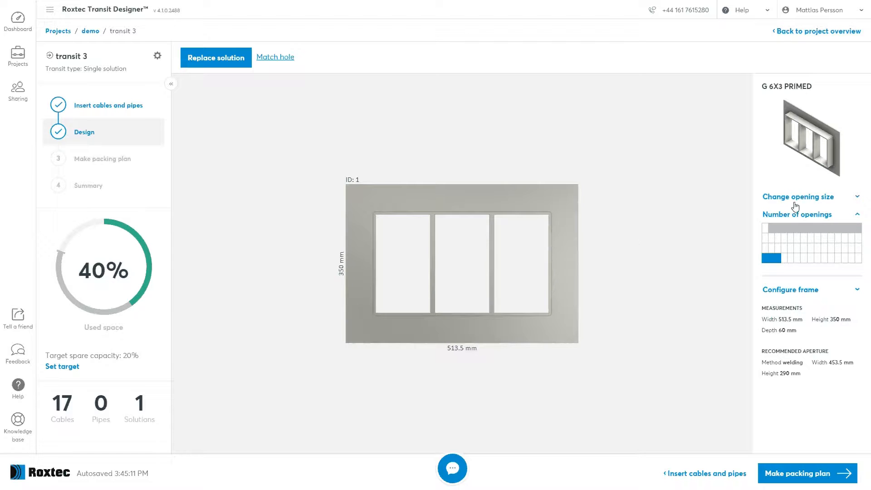
left_click(811, 196)
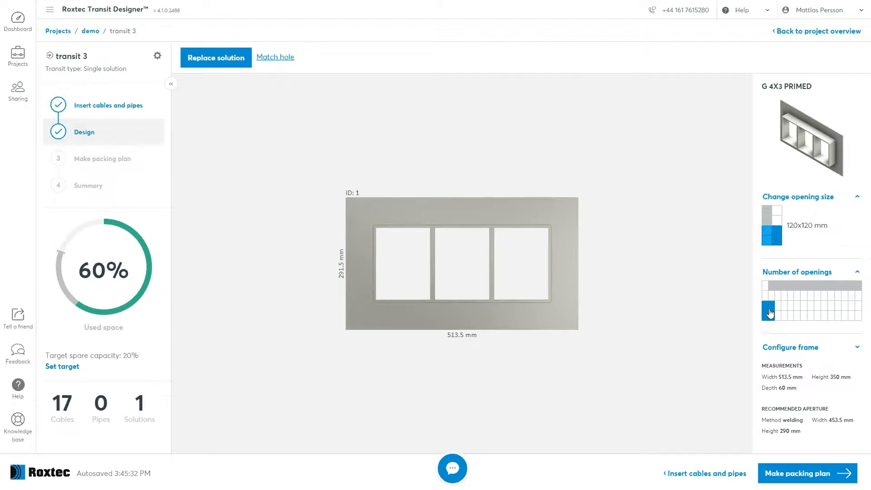
left_click(768, 312)
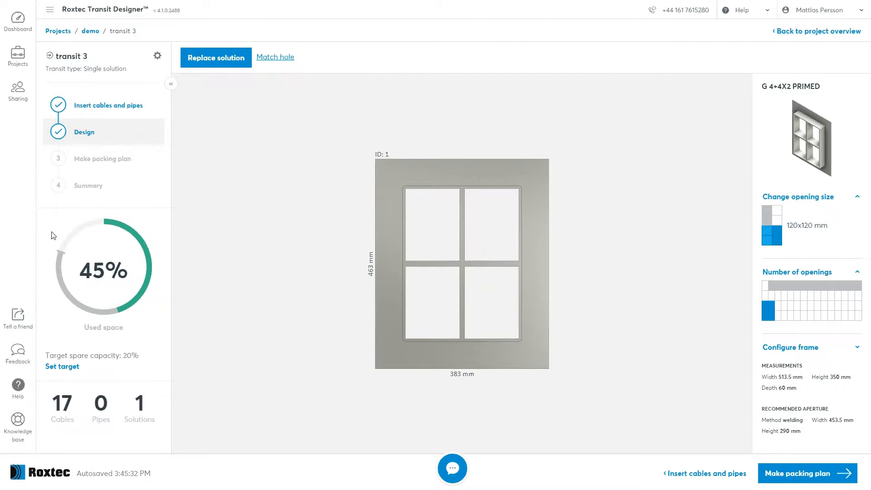
mouse_move(109, 252)
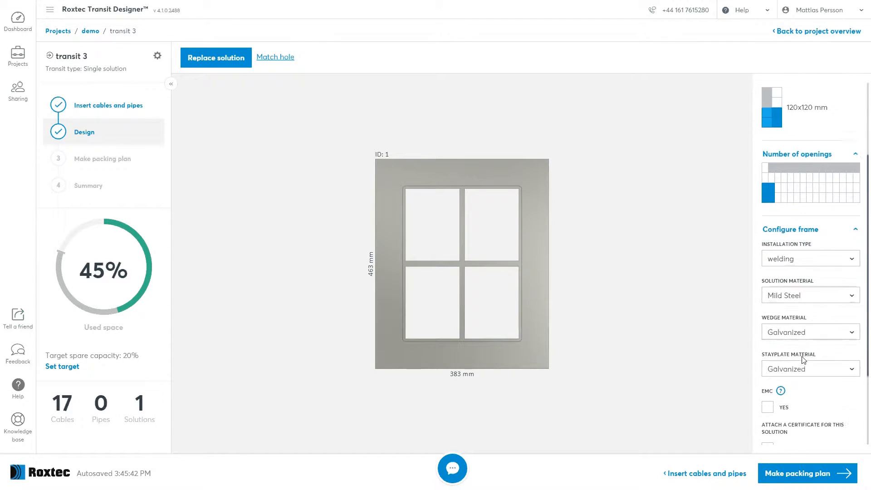
scroll("down", 3)
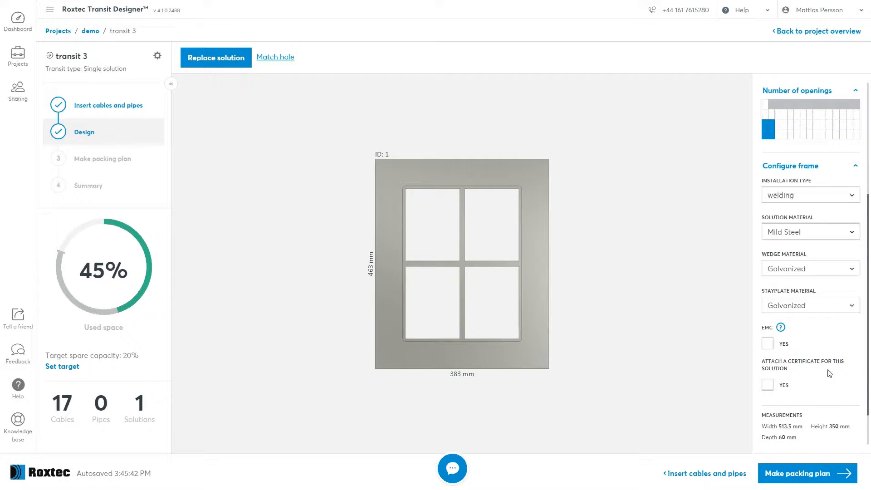
mouse_move(817, 358)
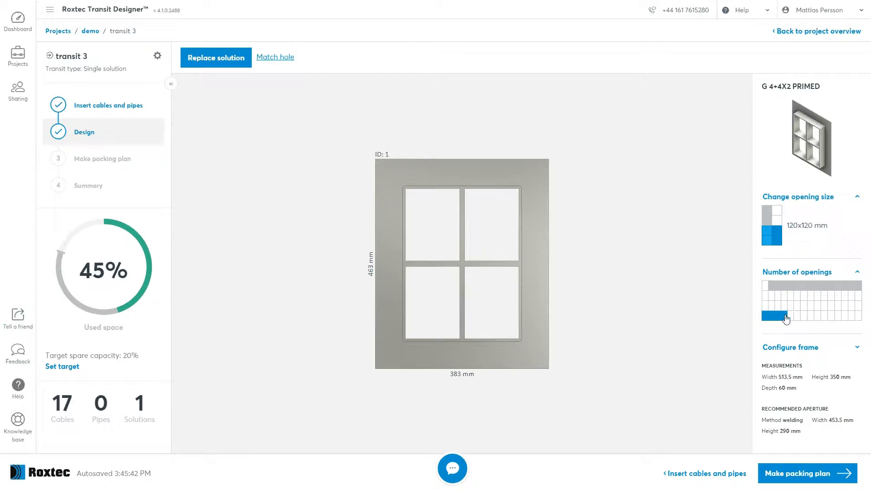
- Switch to a G 6X3 with three 120x180 mm openings, toggling Match hole on then off
left_click(778, 316)
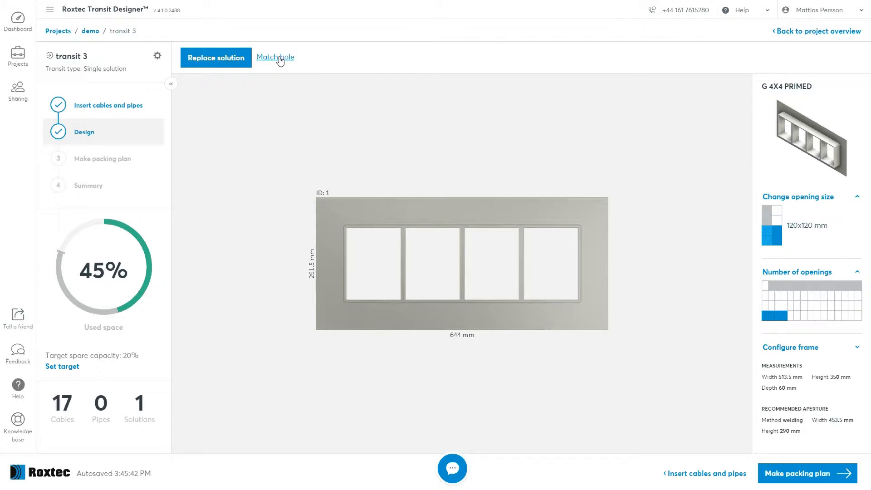
left_click(274, 57)
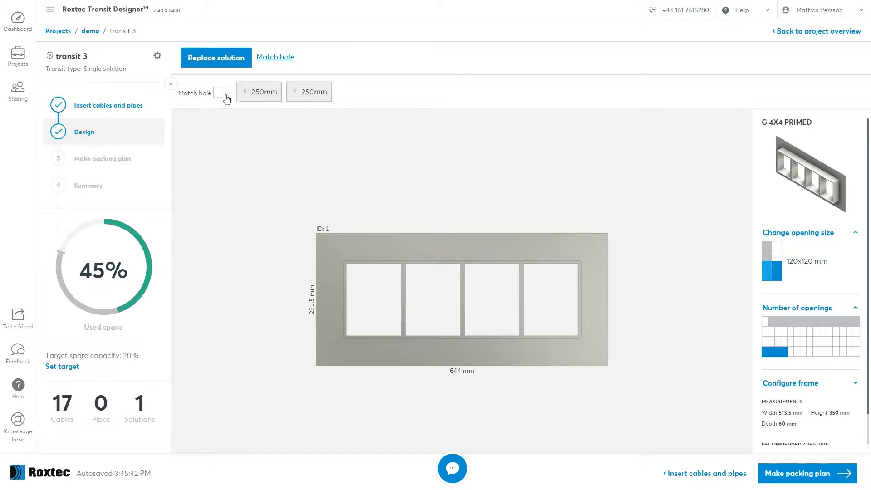
left_click(219, 93)
type("450")
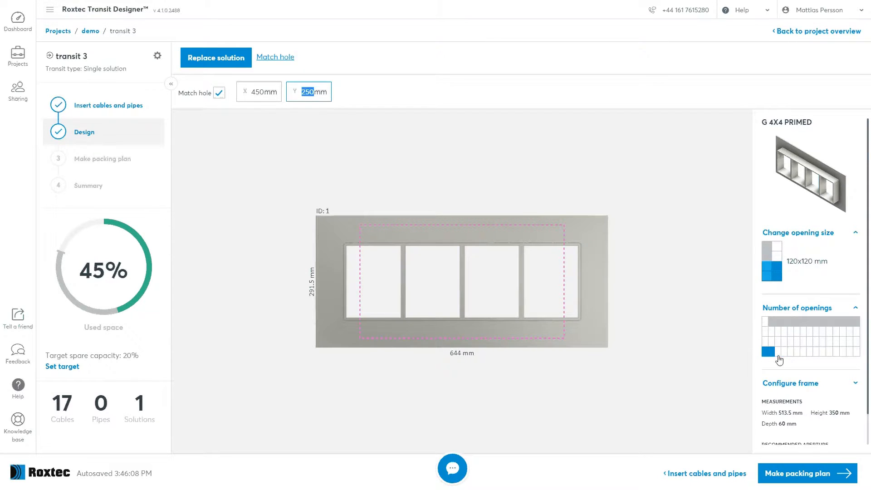
left_click(774, 351)
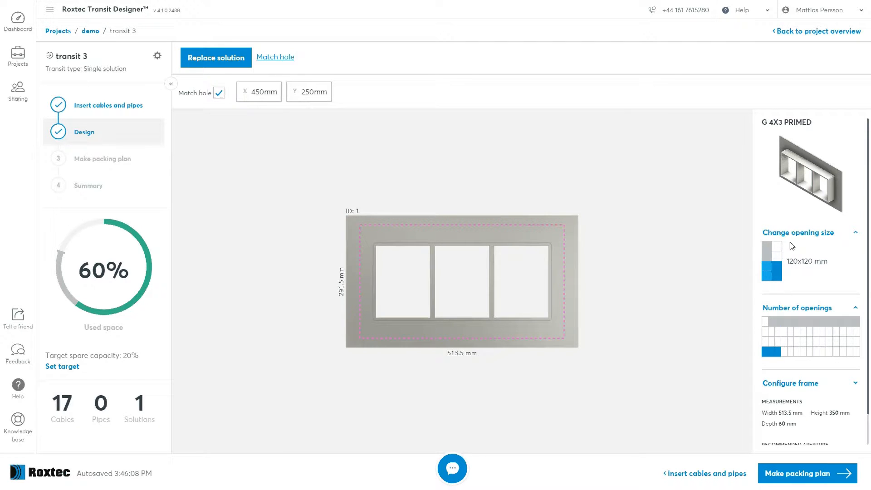
left_click(800, 232)
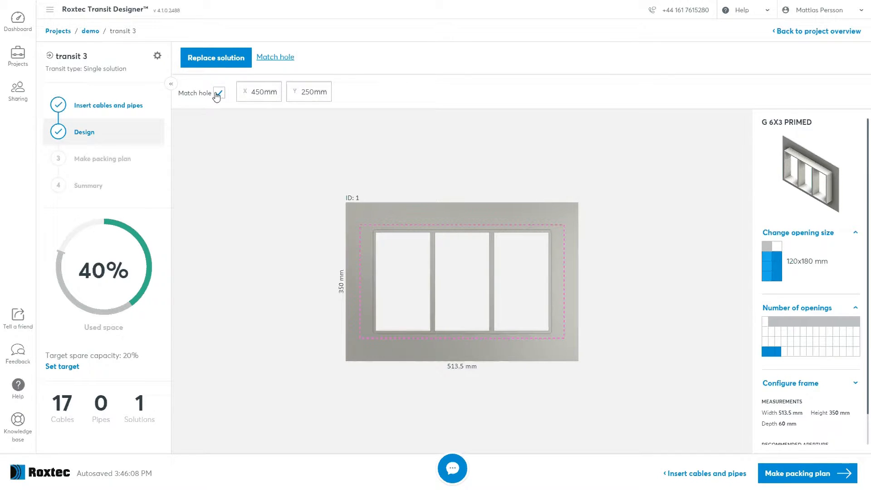
left_click(218, 92)
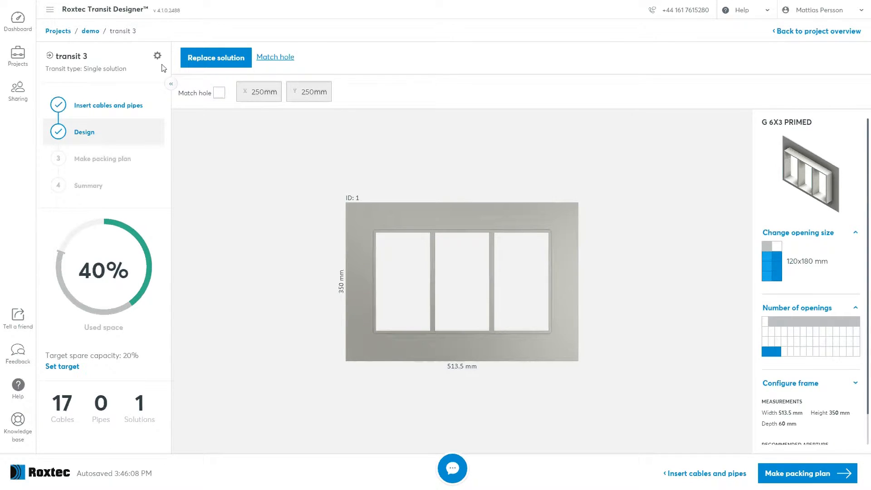
mouse_move(157, 59)
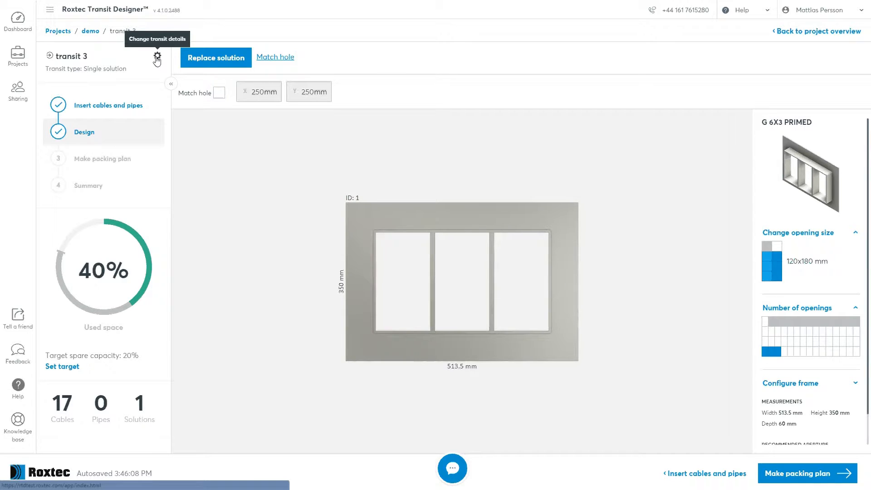
- Change transit 3's transit type to Multiple solutions and update the details
left_click(157, 57)
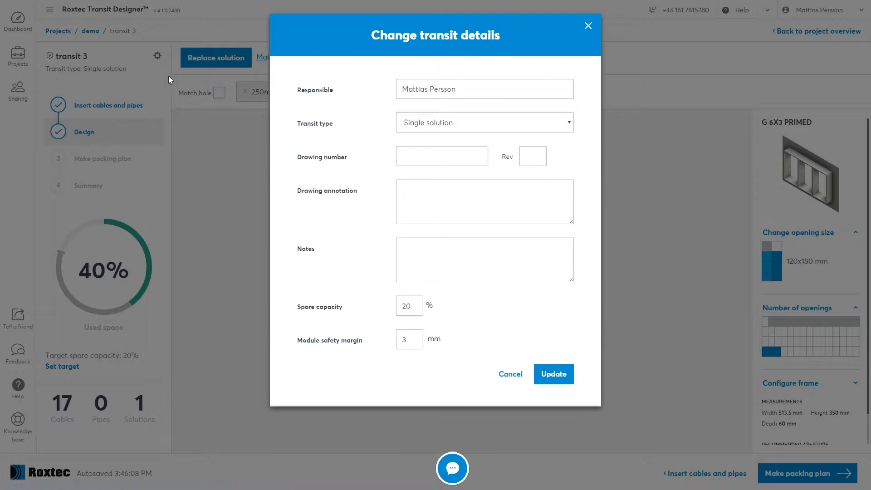
left_click(484, 122)
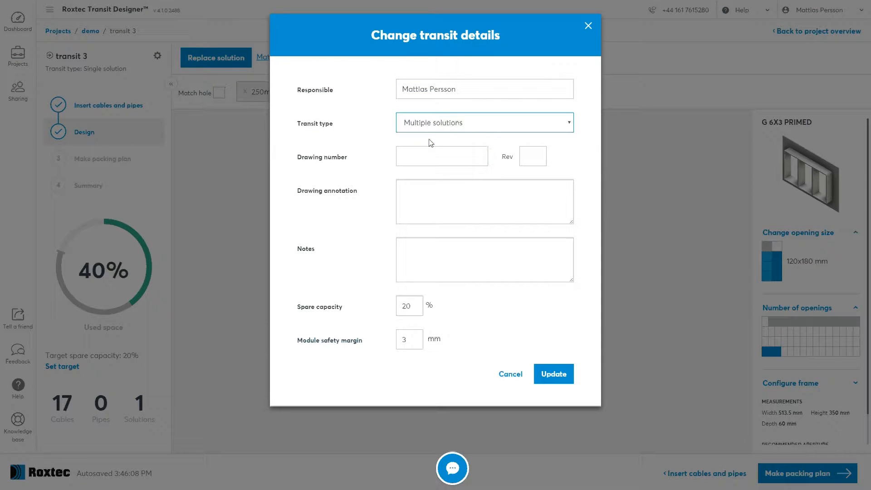
left_click(553, 374)
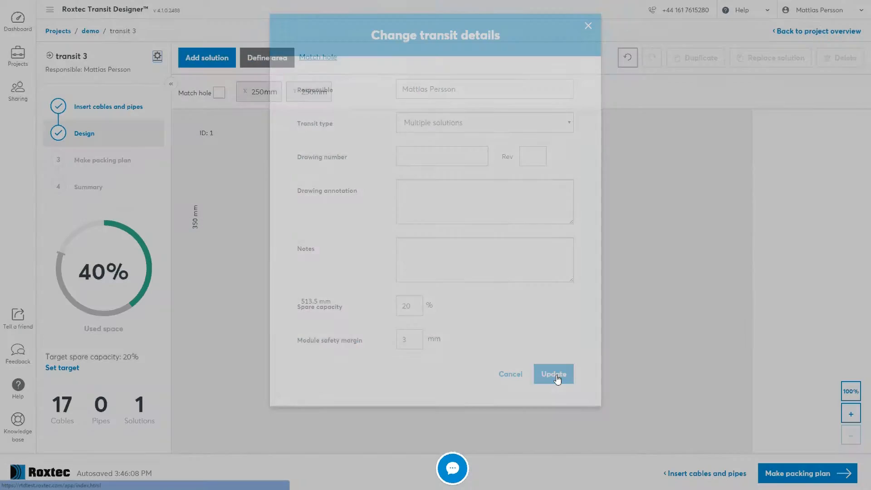
left_click(553, 373)
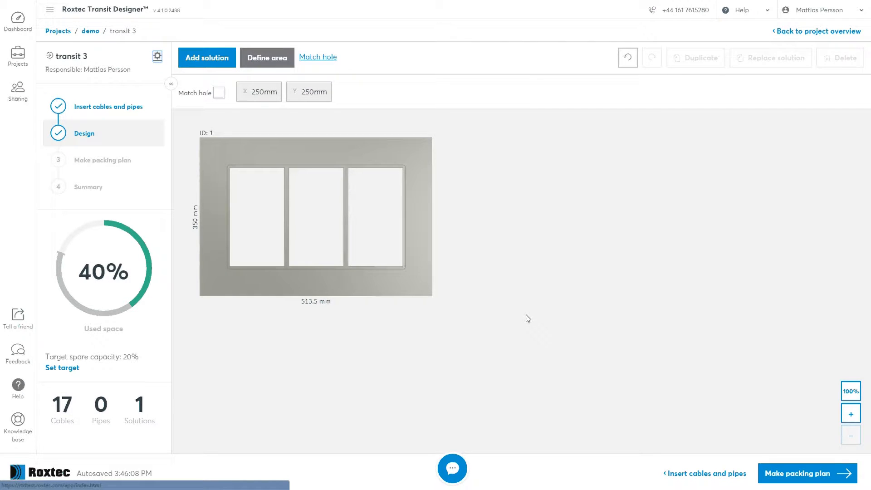
mouse_move(829, 305)
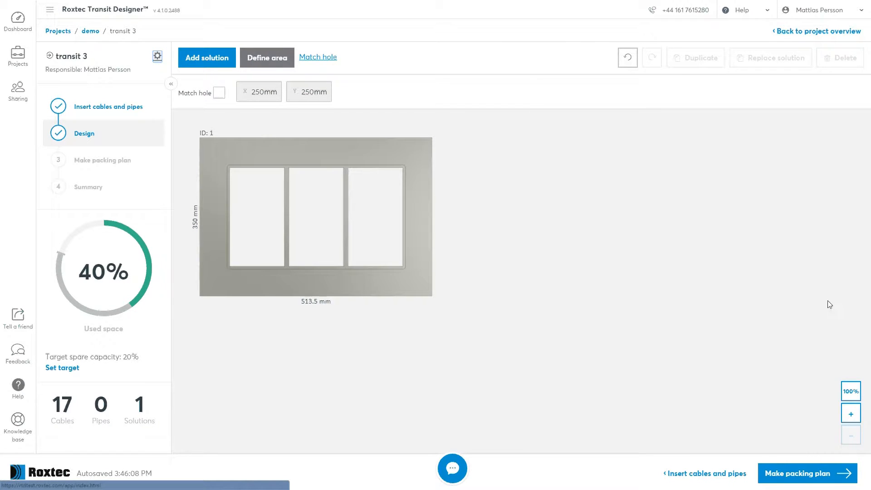
mouse_move(567, 310)
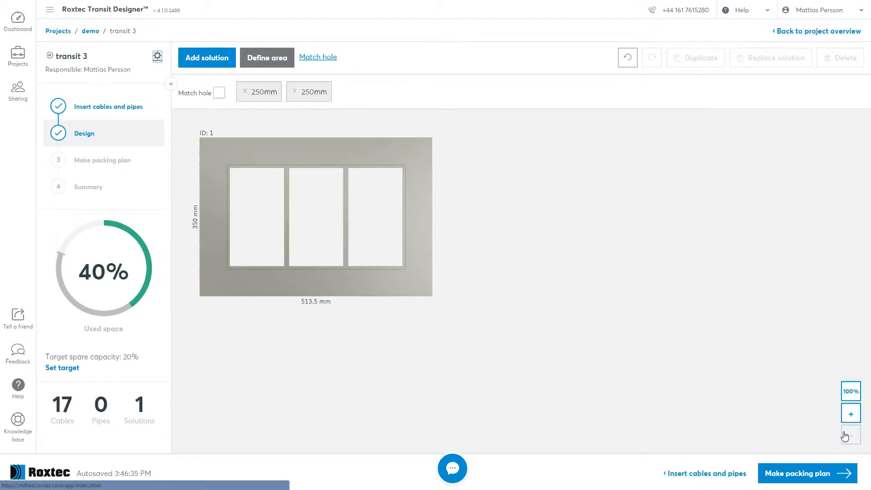
left_click(850, 413)
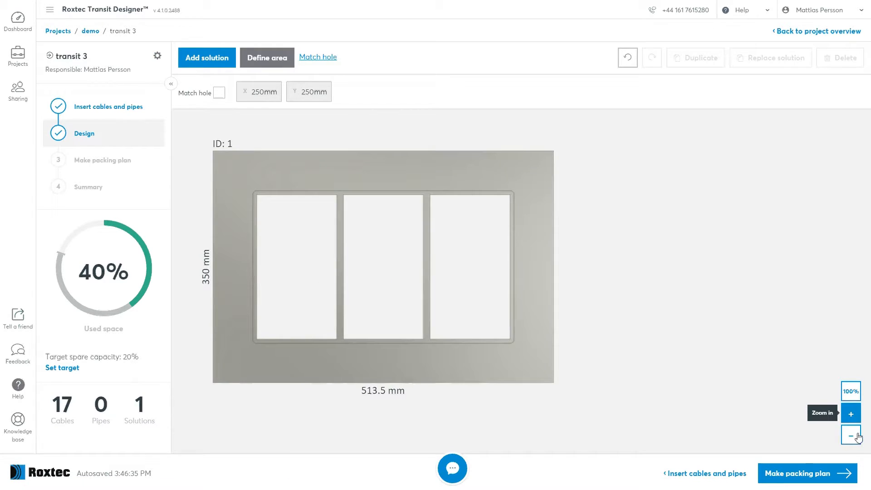
left_click(851, 435)
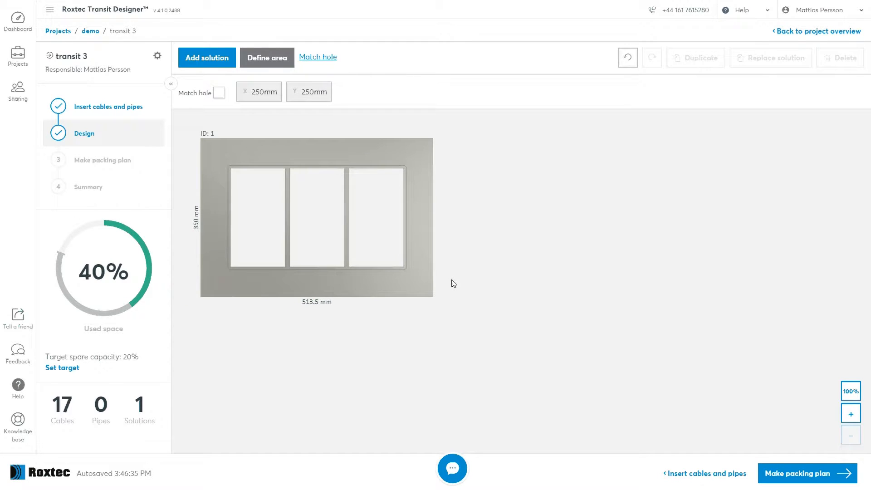
mouse_move(421, 302)
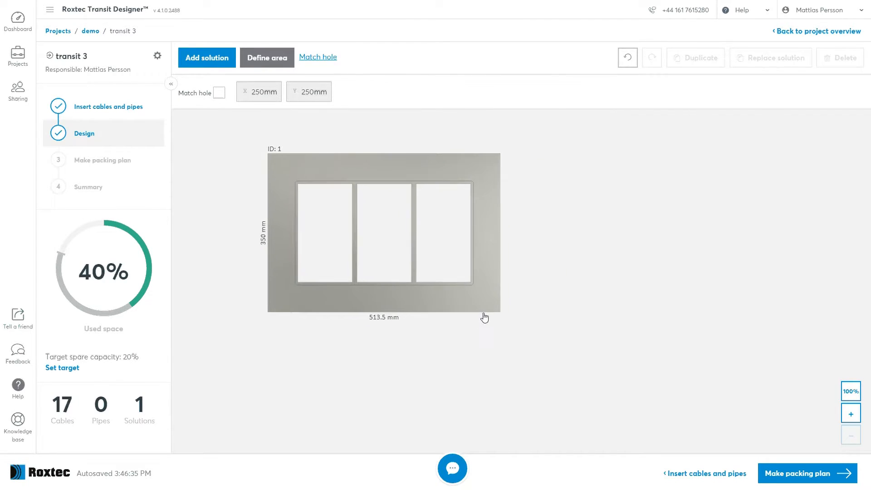
- Select the G 6X3 frame and duplicate it into a second solution
left_click(384, 233)
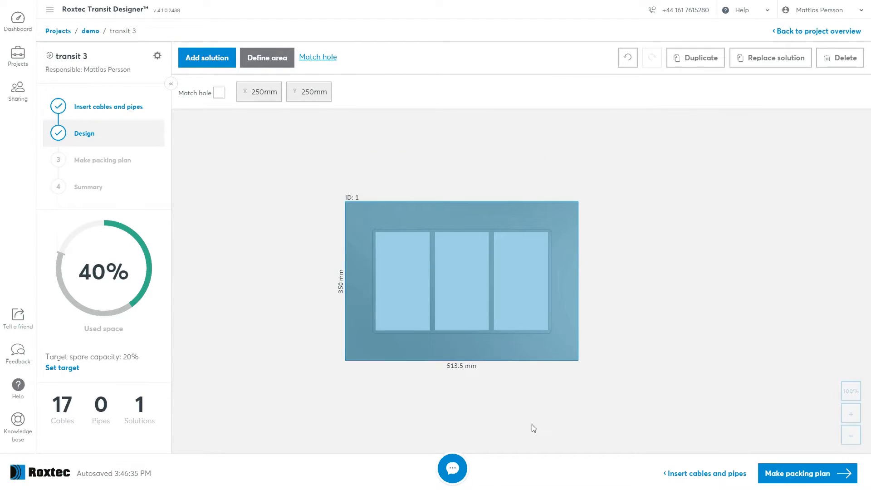
left_click(461, 280)
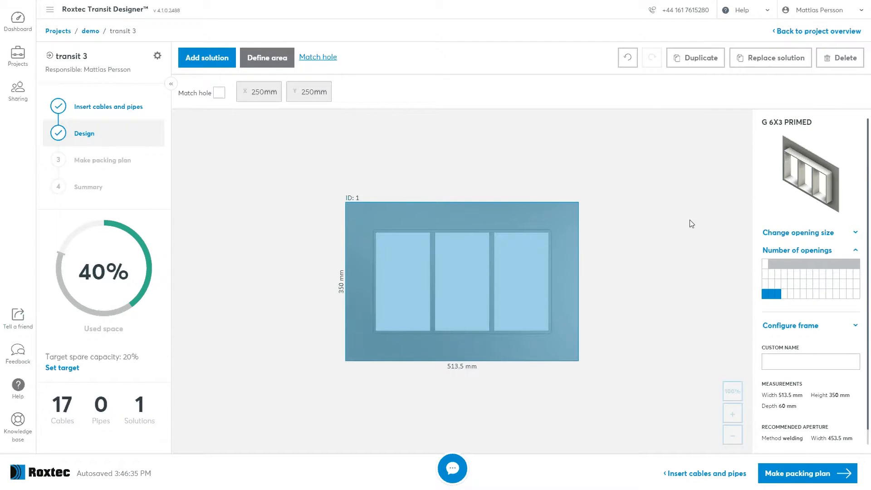
mouse_move(841, 58)
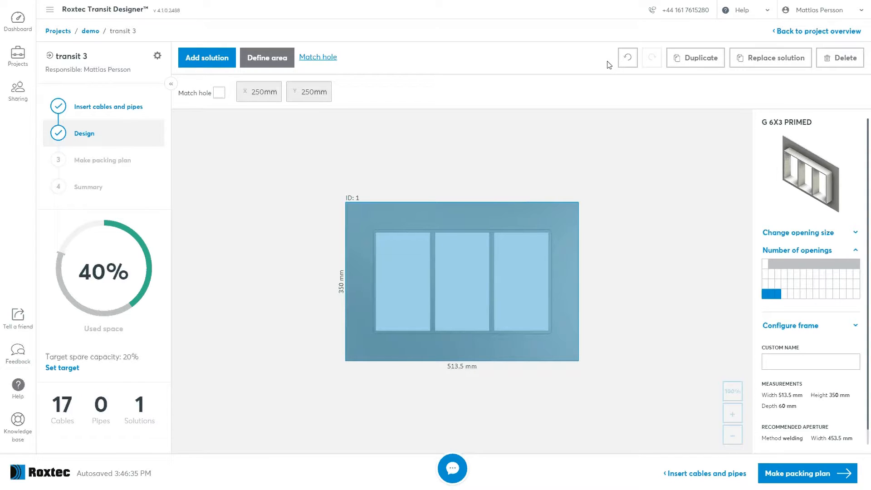
mouse_move(701, 67)
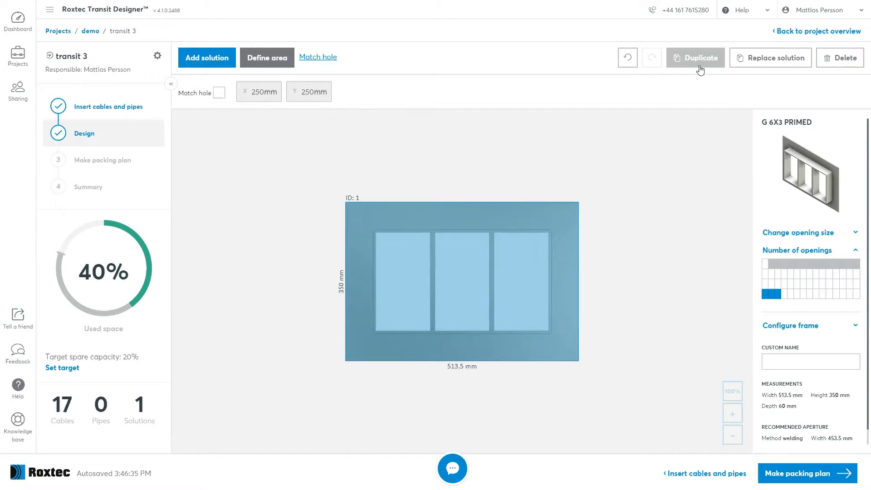
left_click(695, 57)
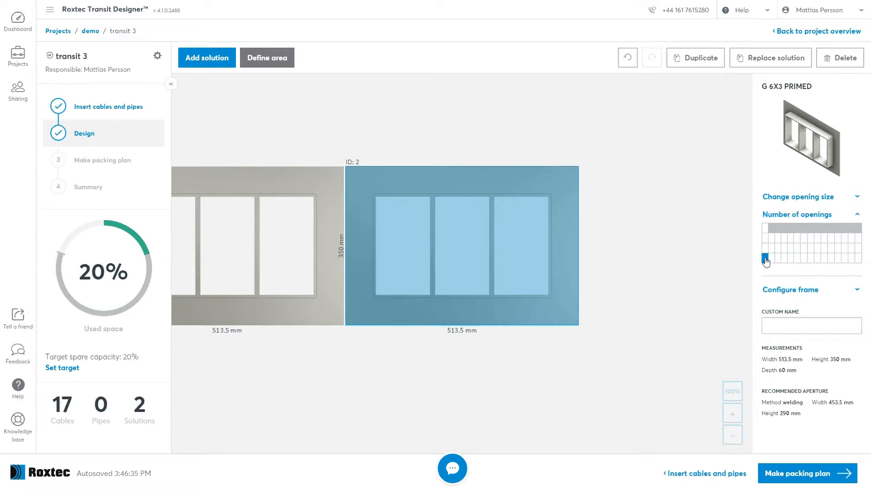
left_click(769, 262)
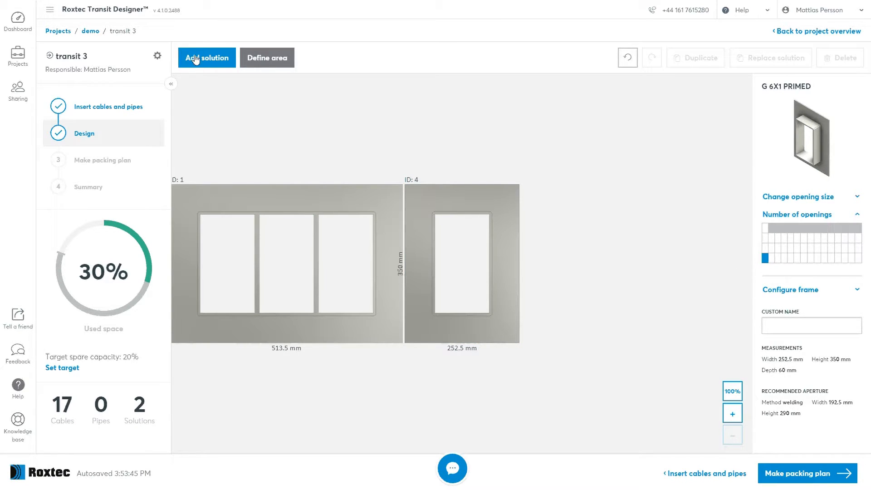
- Search the solution catalogue for 'GH' and choose the bolted GH FL100 flange frame
left_click(206, 57)
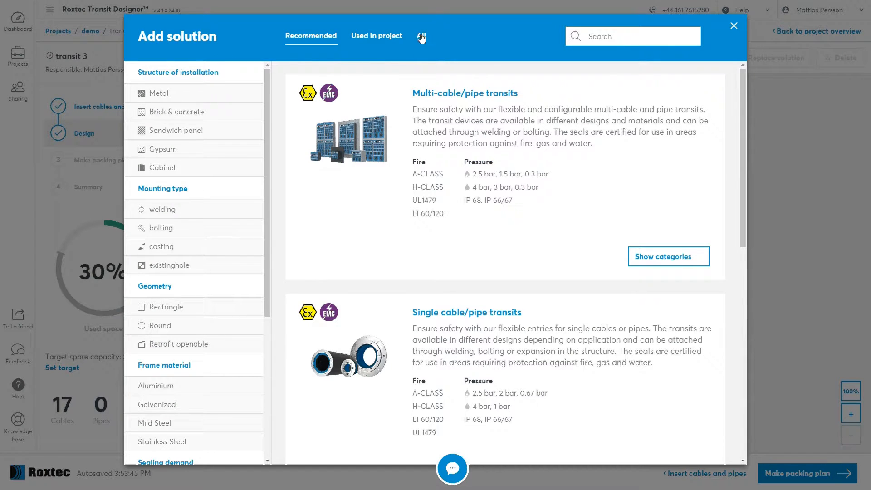
type("GH")
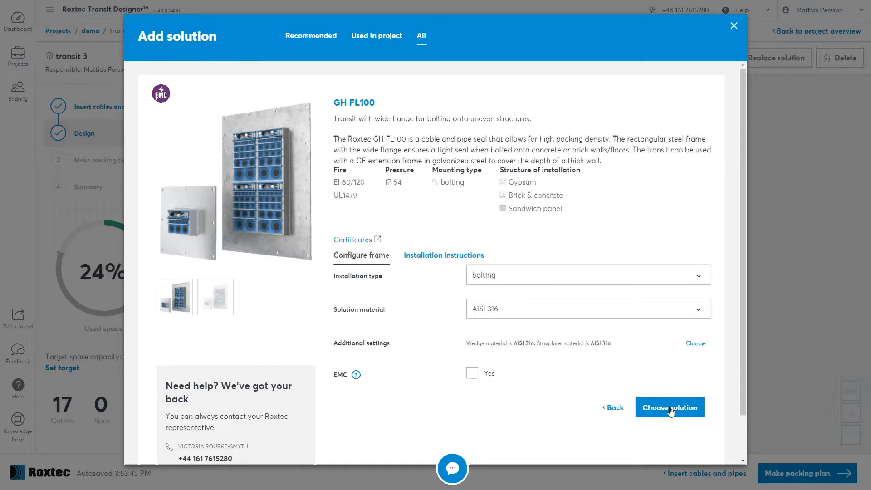
left_click(670, 408)
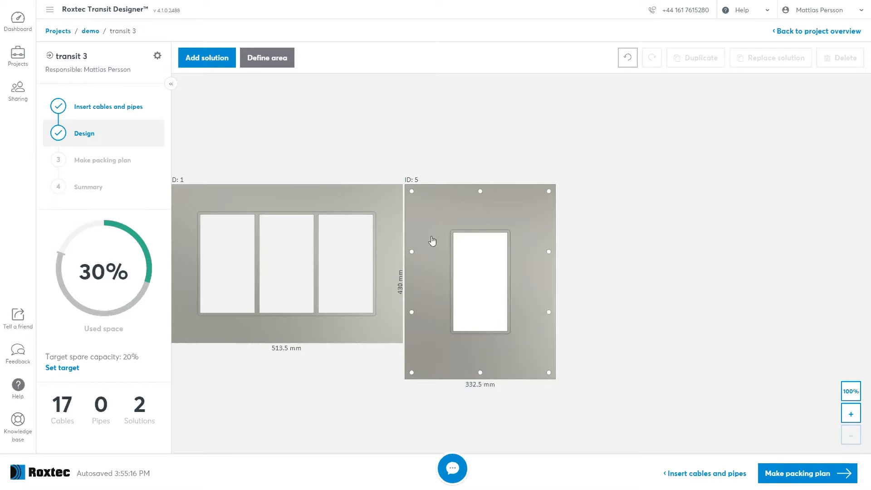
mouse_move(417, 261)
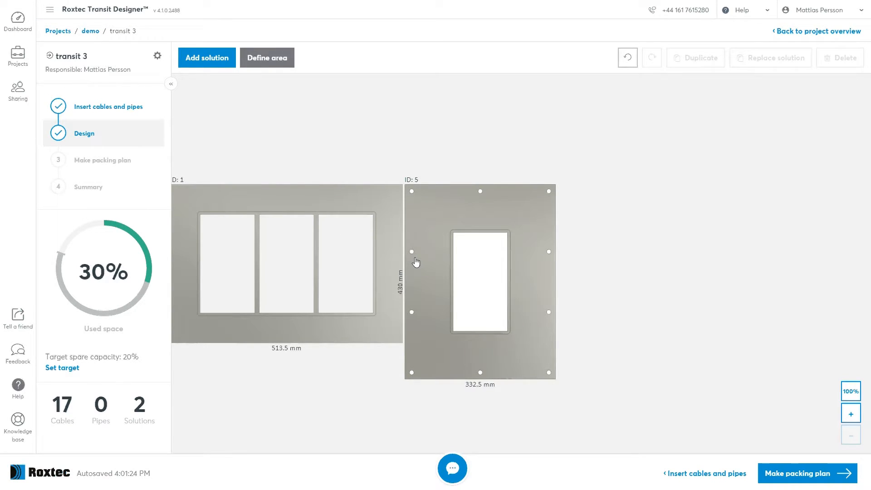
mouse_move(289, 143)
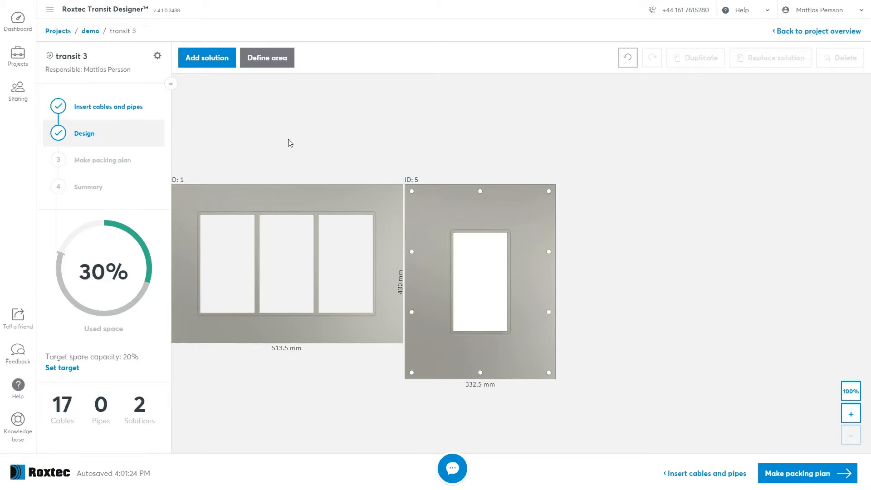
- Define a 1200 × 600 mm design area for transit 3, then go back to the demo project overview
left_click(266, 58)
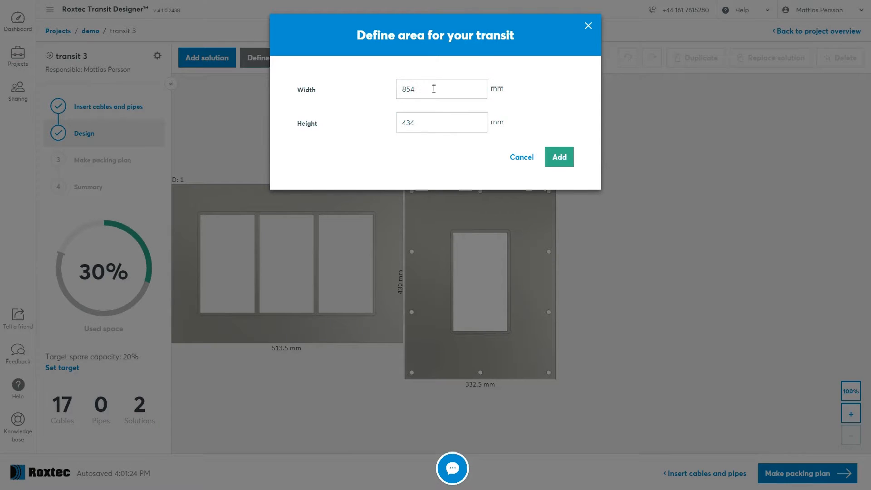
type("1200")
type("600")
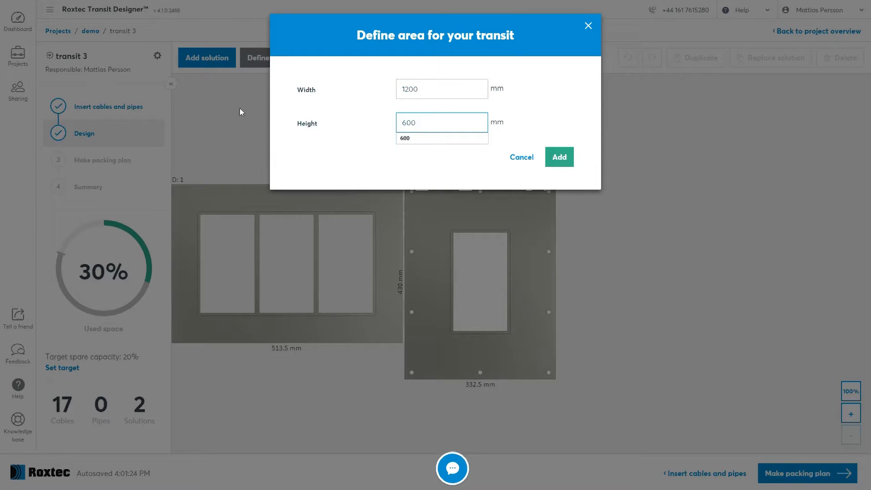
left_click(559, 157)
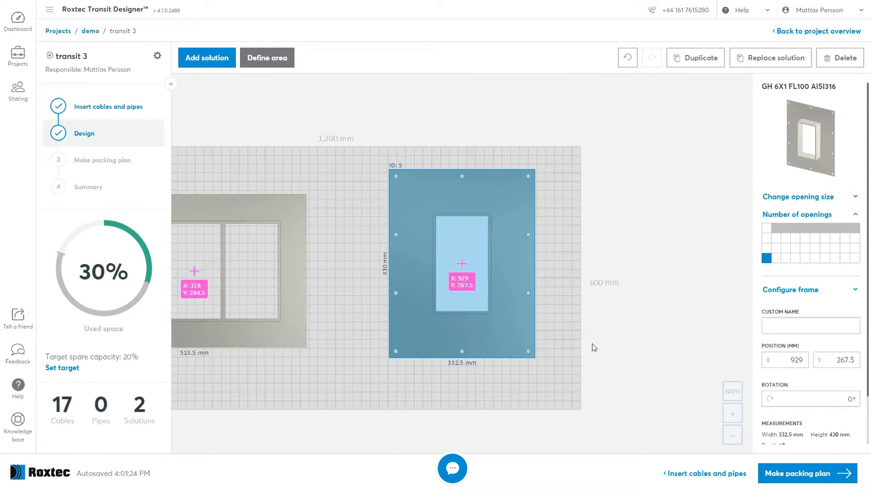
left_click(836, 360)
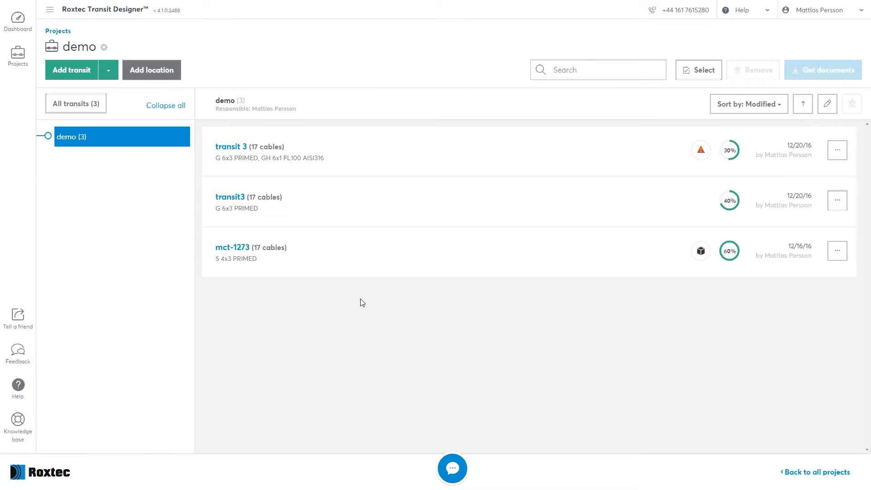
mouse_move(74, 74)
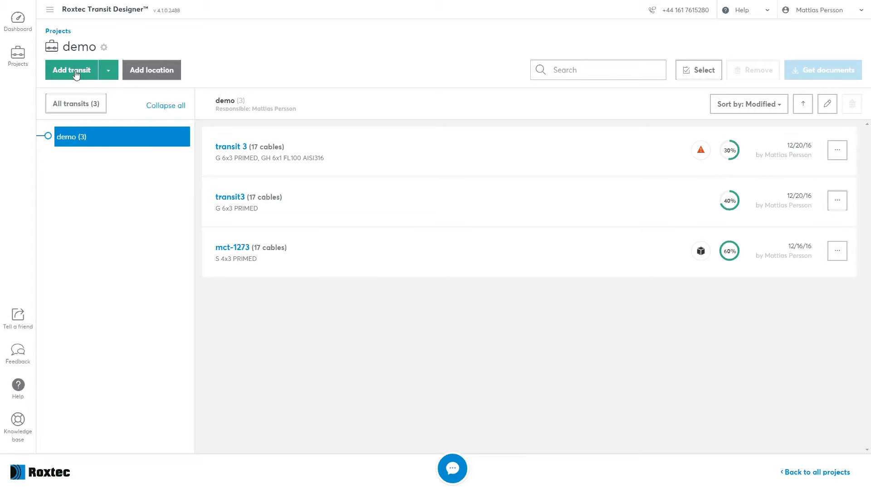
- Add a Cabinet solution transit named 'TRANSIT 4' with a 400 × 500 mm area
left_click(71, 70)
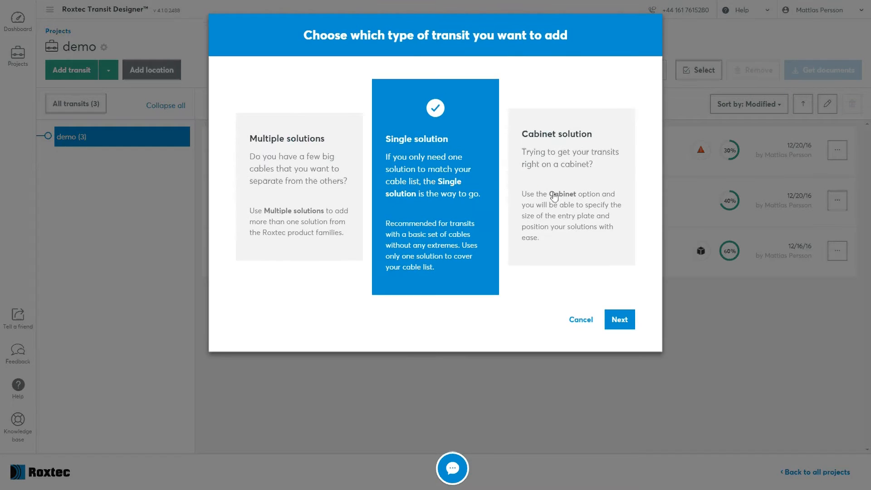
left_click(619, 320)
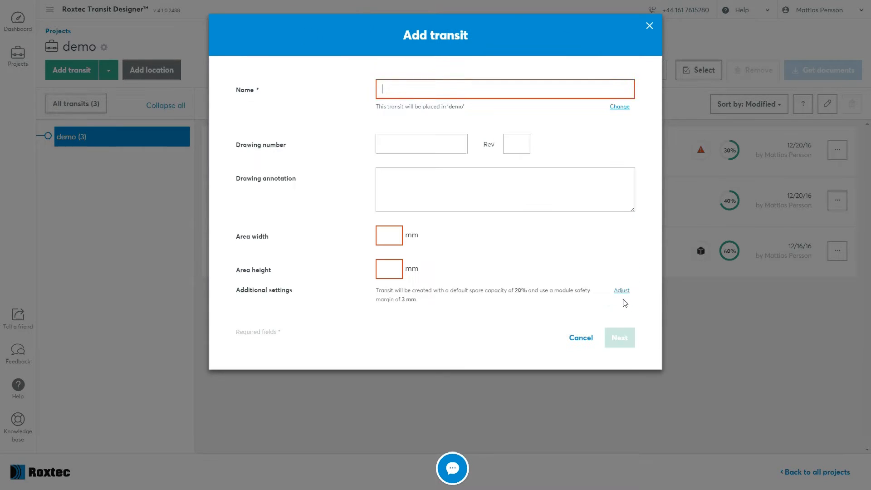
left_click(504, 88)
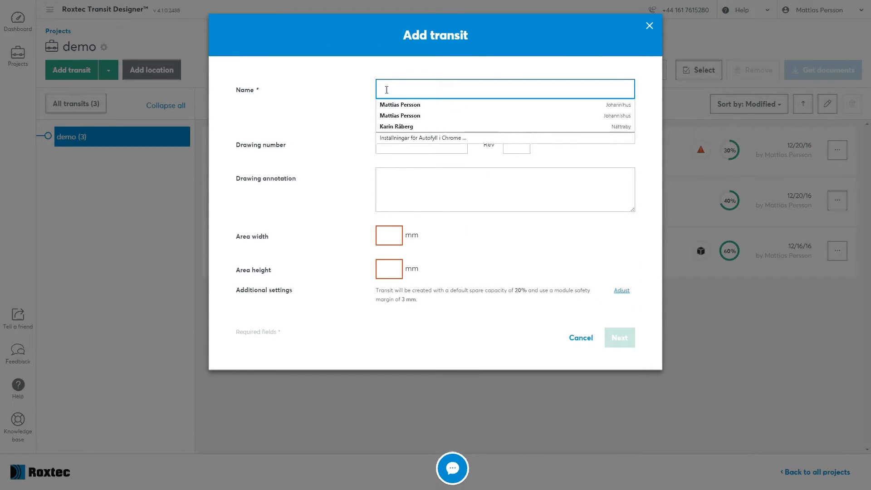
type("TRANSIT 4")
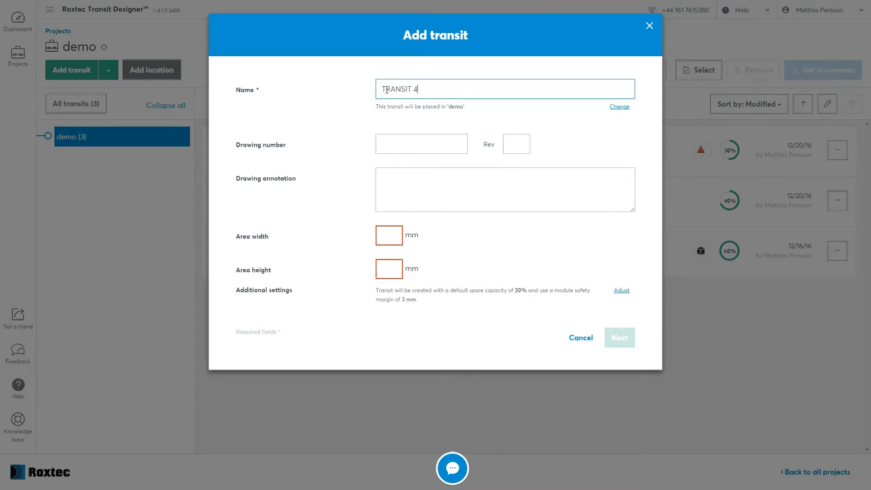
left_click(389, 235)
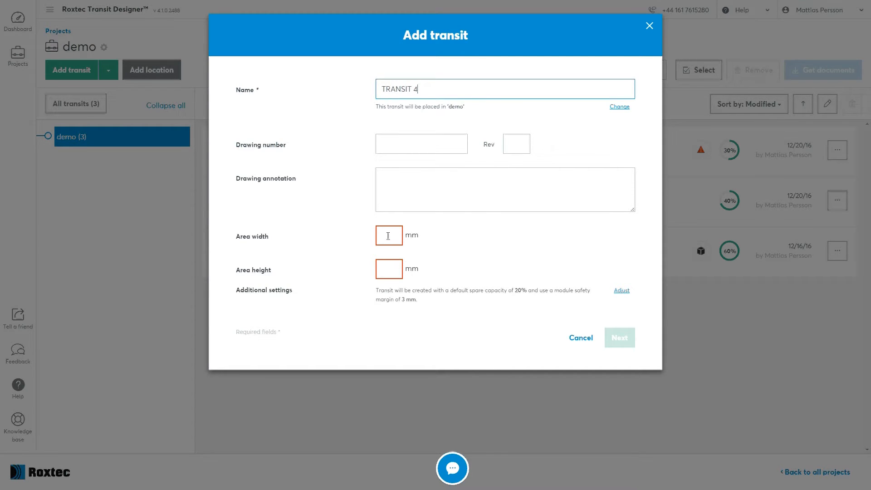
left_click(388, 235)
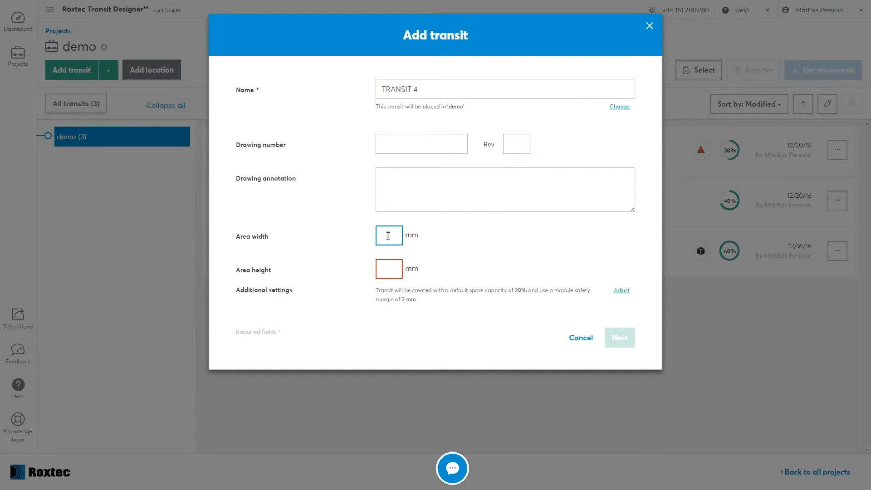
type("500")
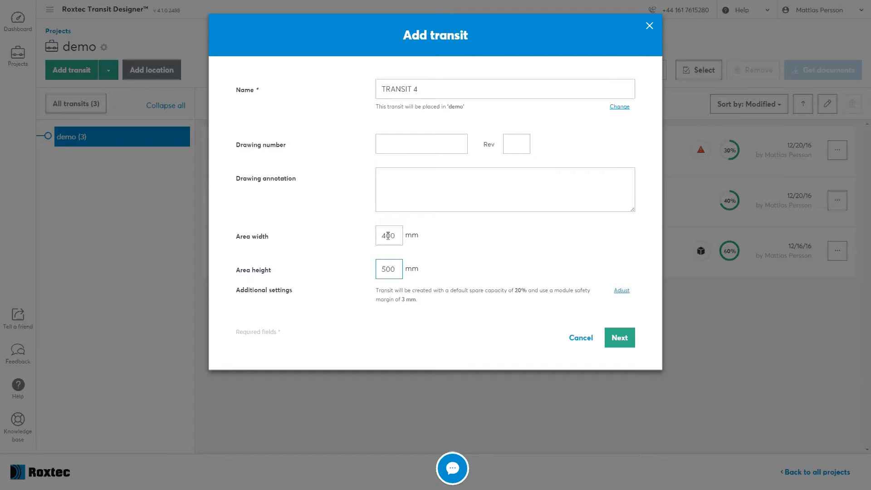
left_click(619, 337)
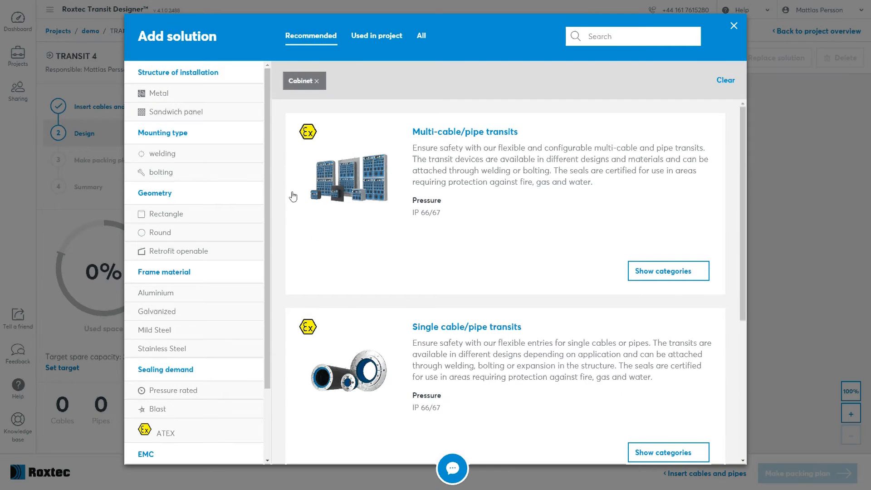
mouse_move(412, 32)
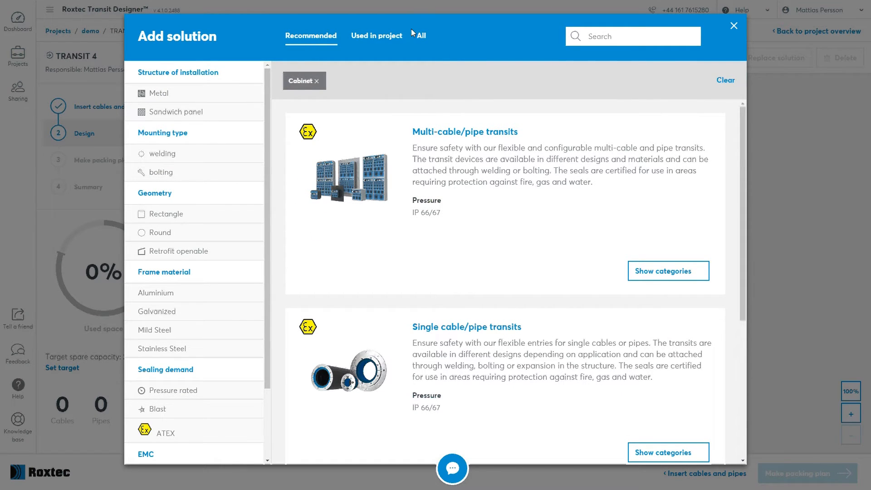
- From the All solutions catalogue, configure and choose the CF8/32 aluminium cabinet frame
left_click(421, 35)
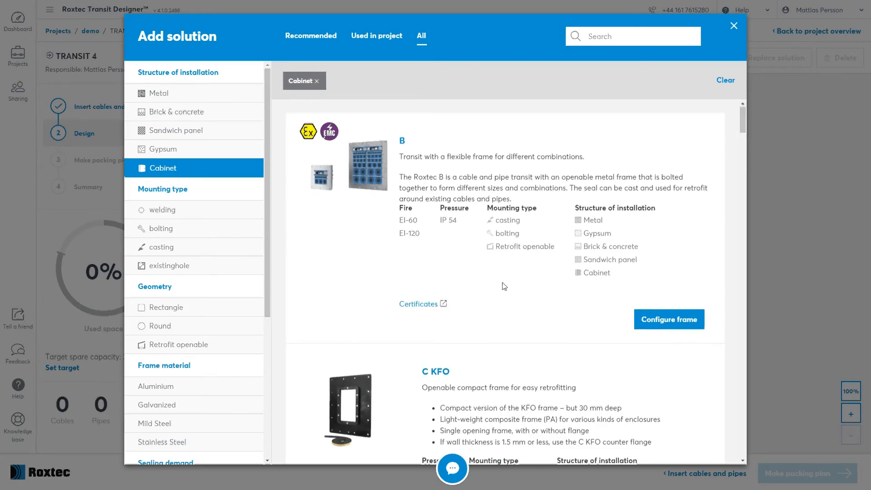
scroll("down", 3)
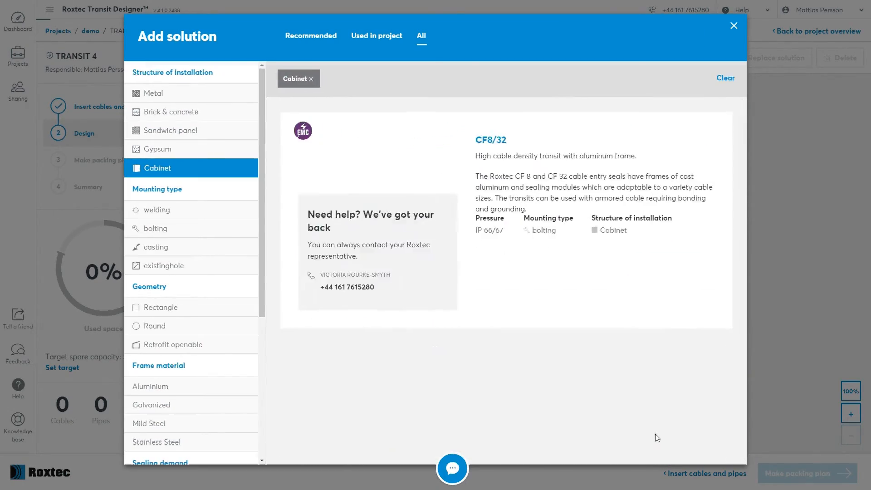
left_click(491, 139)
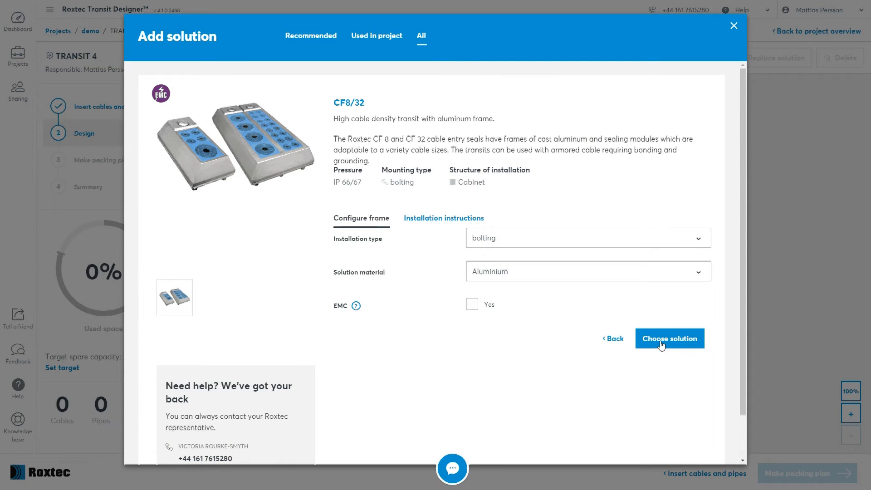
left_click(669, 338)
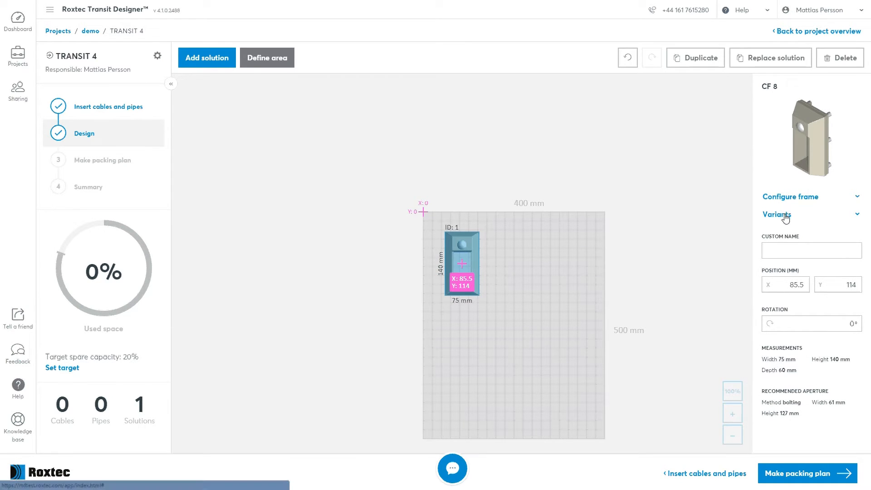
- Switch the frame to the CF 32 variant in Variants and duplicate it into three frames
left_click(777, 215)
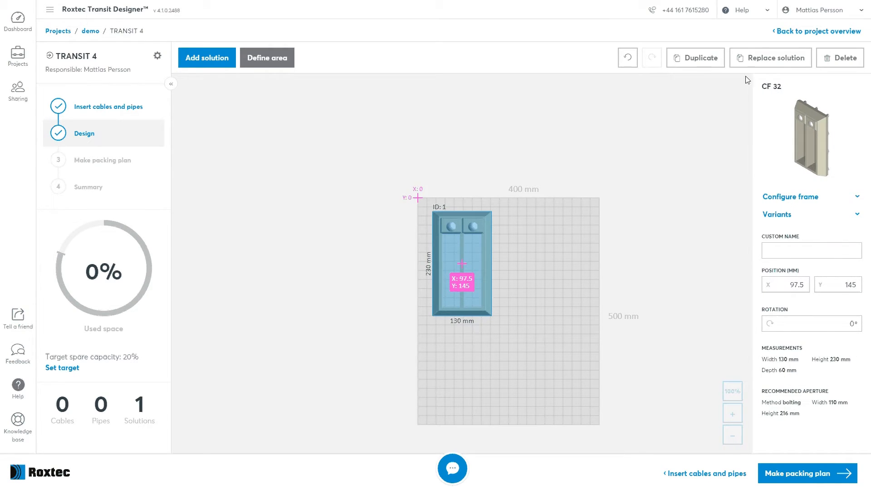
left_click(694, 57)
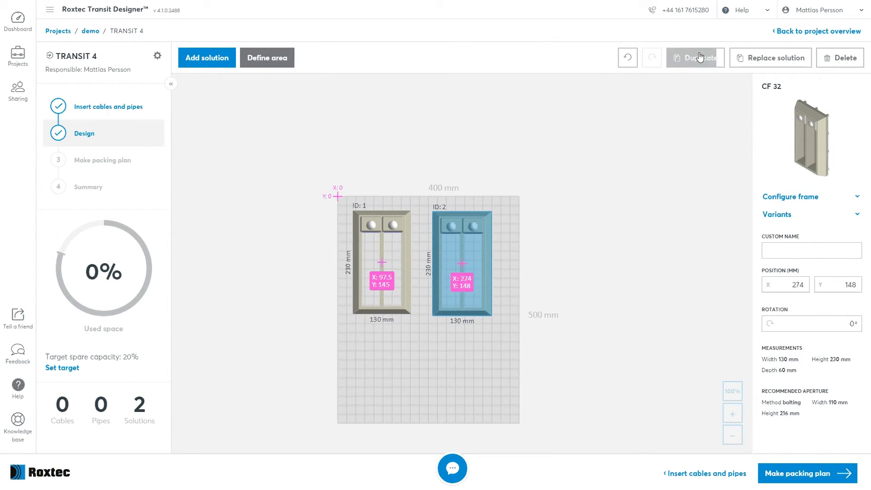
left_click(695, 57)
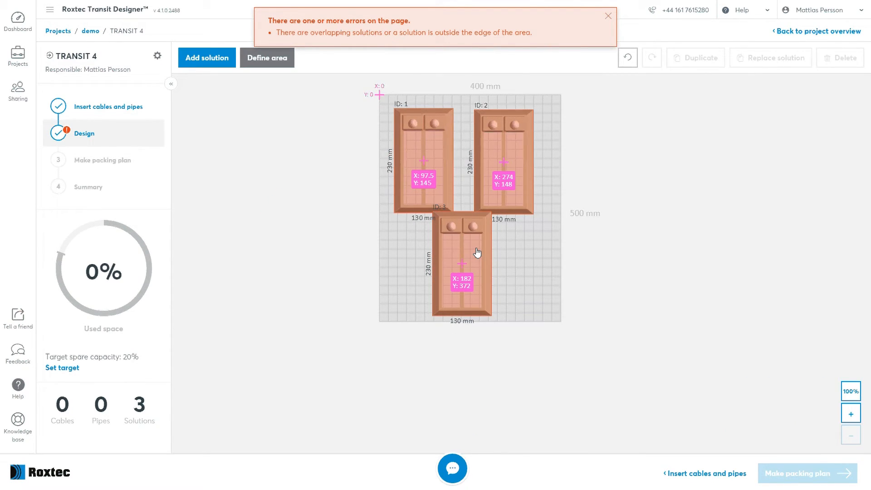
- Rotate the third CF 32 frame 90° and select the first and second frames to check their positions
left_click(464, 261)
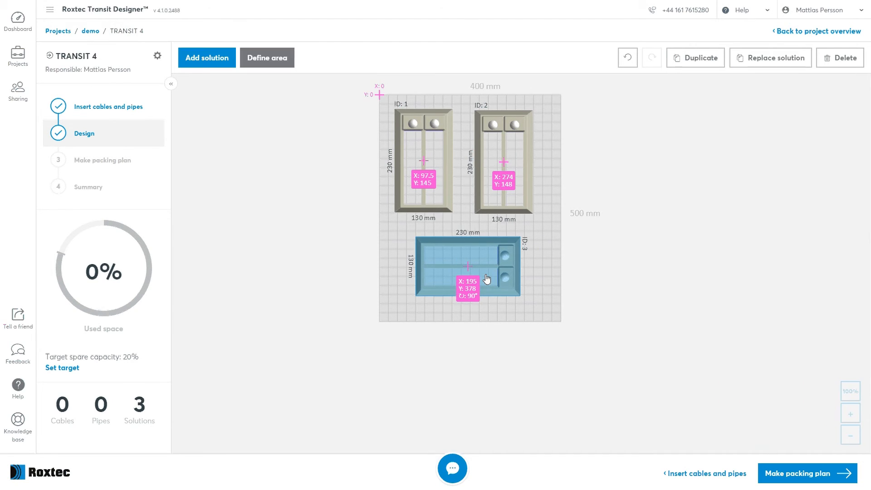
left_click(468, 265)
type("160")
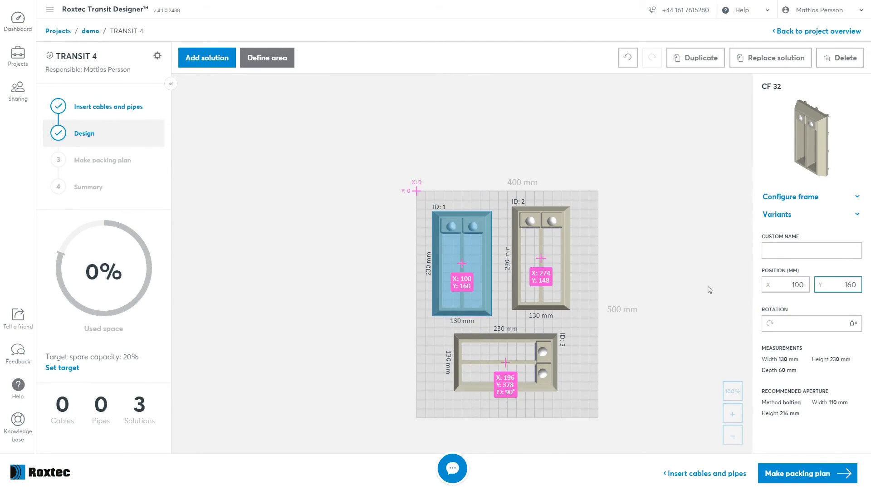
left_click(541, 262)
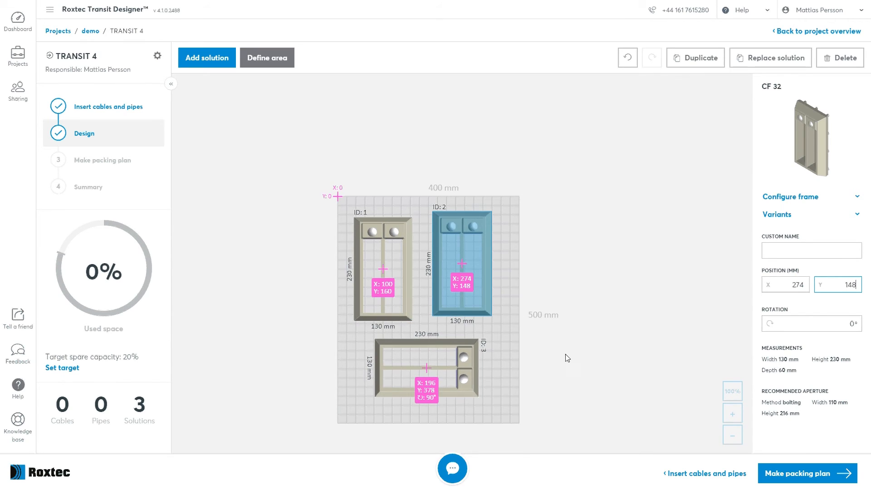